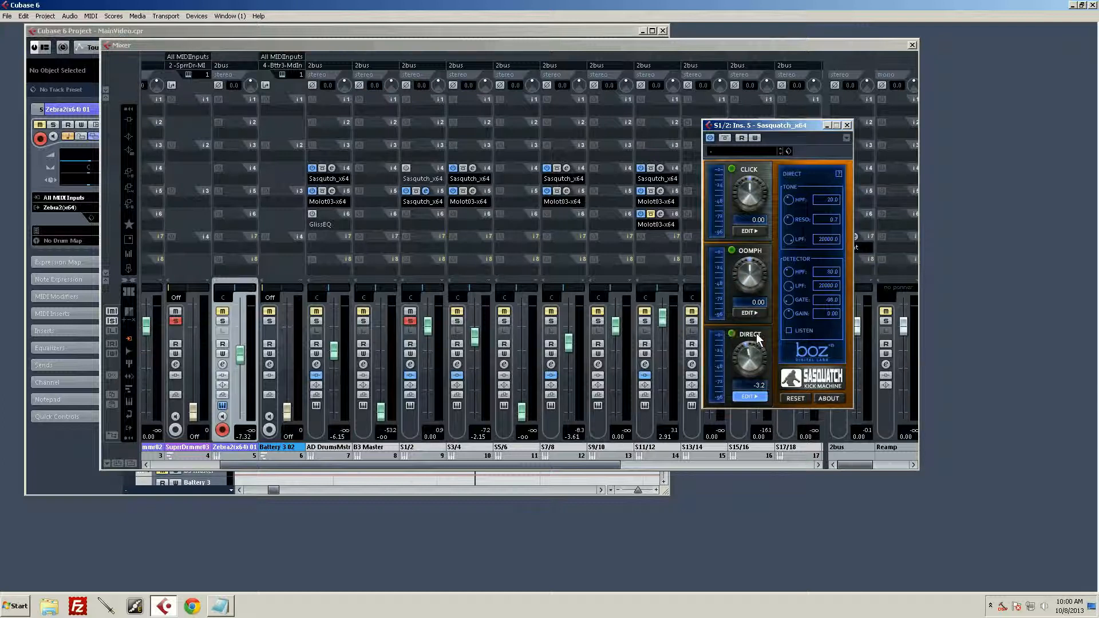
pyautogui.moveTo(742, 361)
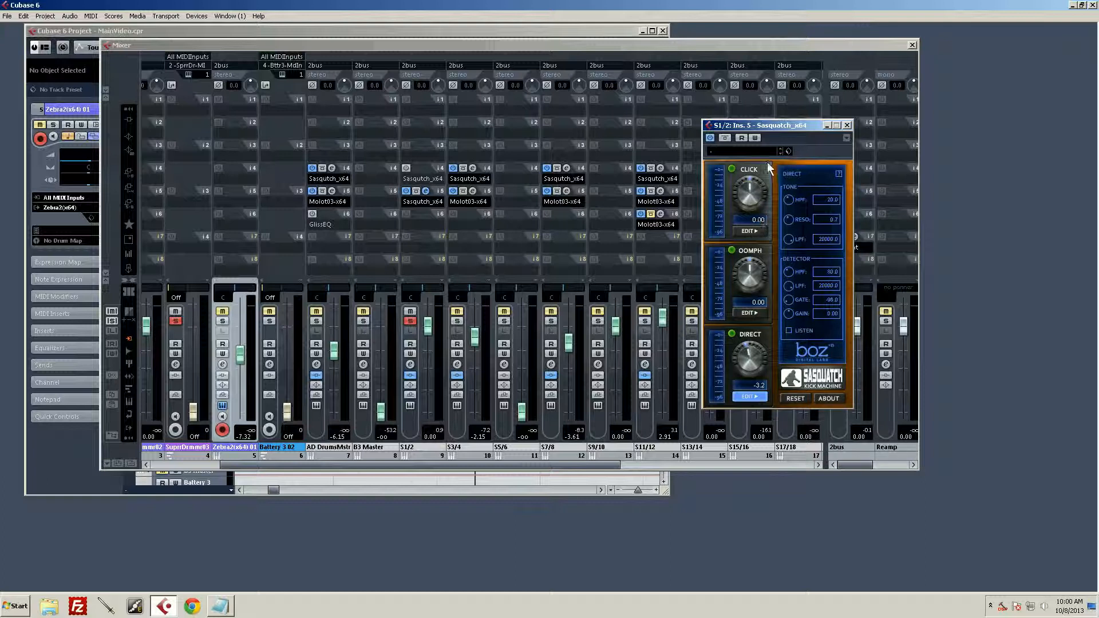
# Step: Open the Click edit page and drag the SHAPE point to reshape the click envelope
pyautogui.click(747, 231)
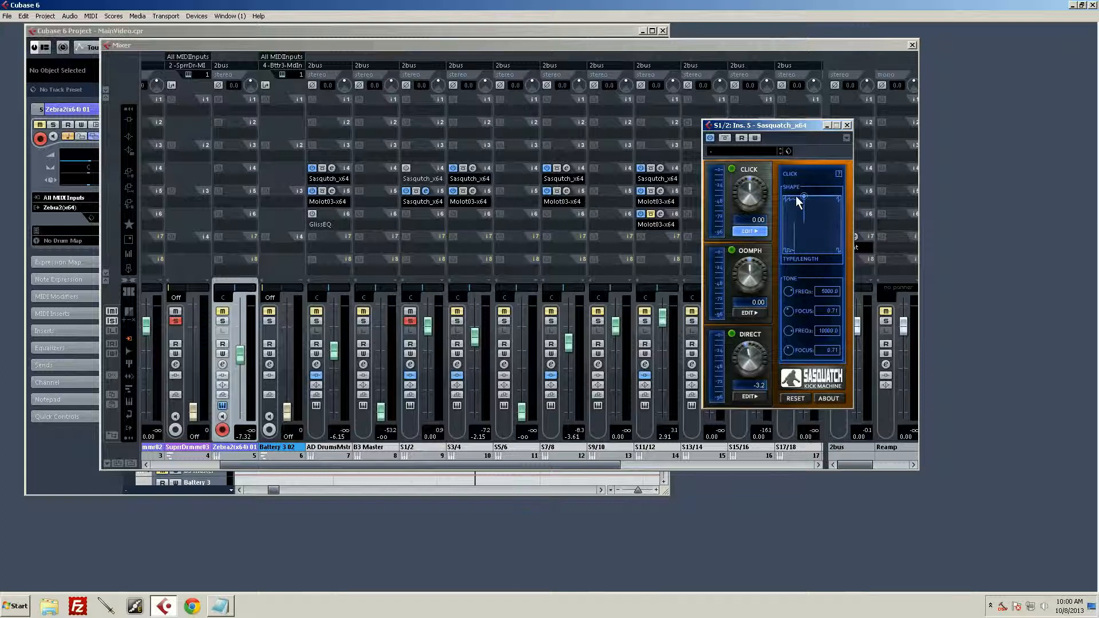
pyautogui.moveTo(801, 197); pyautogui.dragTo(812, 230)
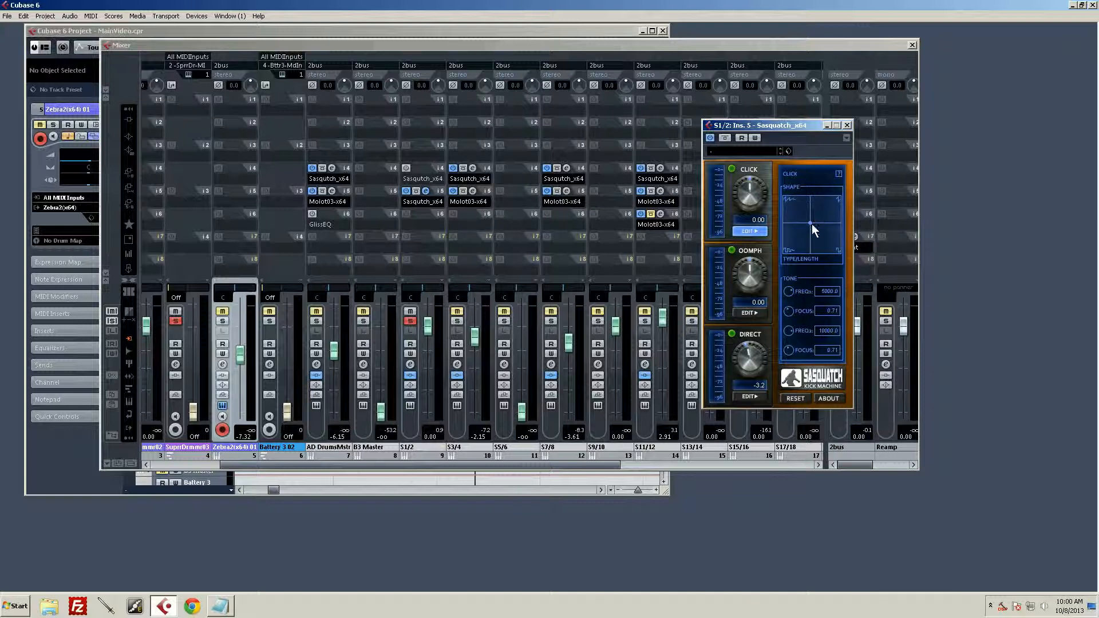
pyautogui.moveTo(799, 234)
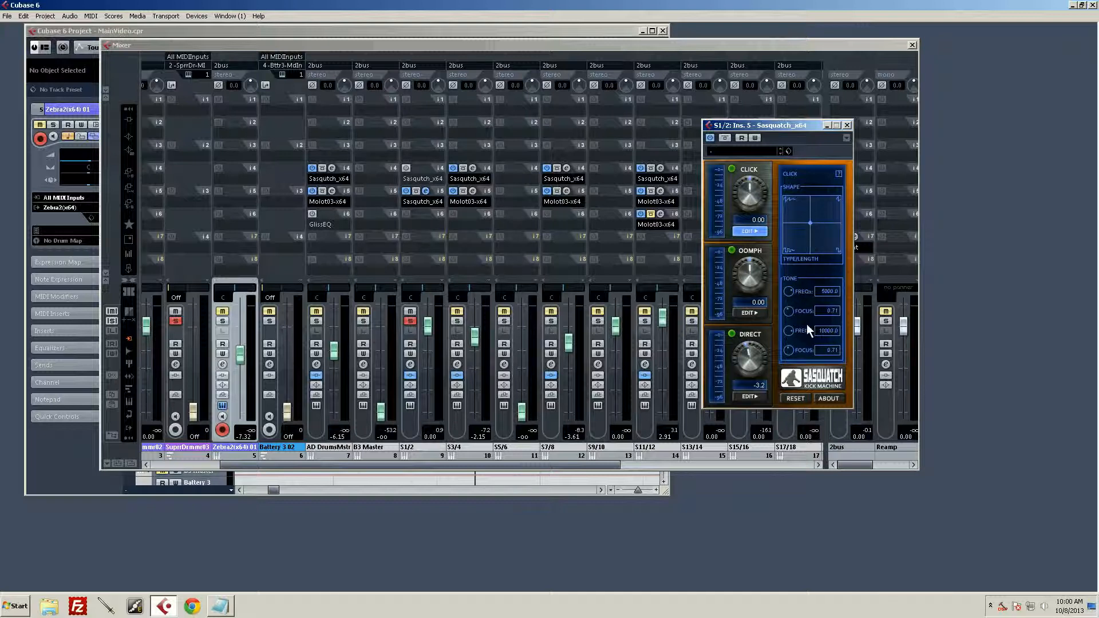
pyautogui.moveTo(794, 315)
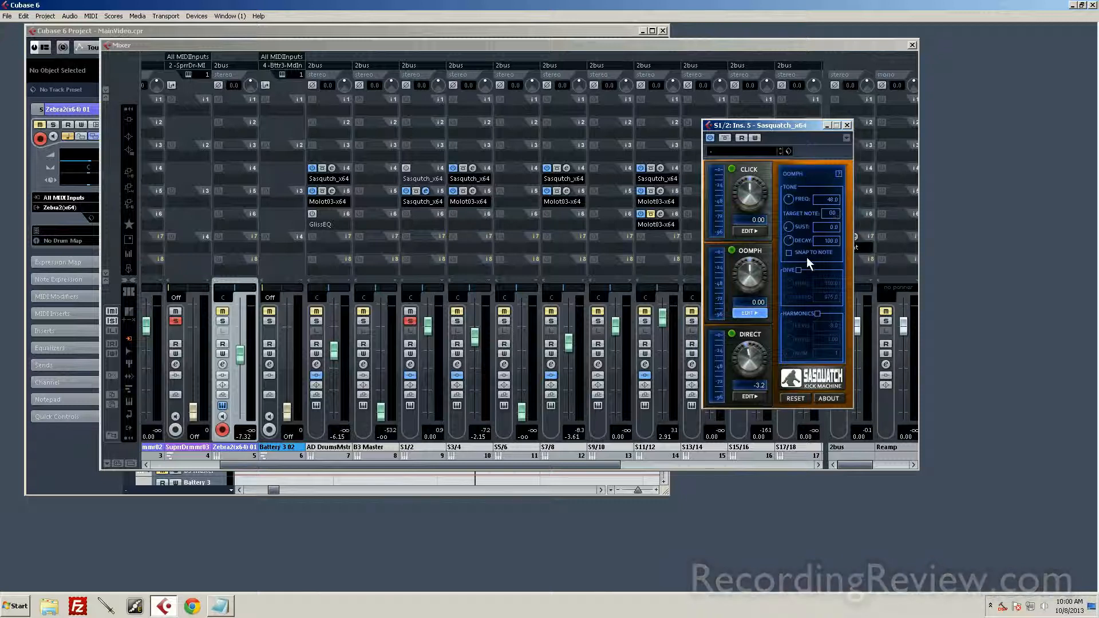
# Step: Set the Oomph TARGET NOTE to A#4 from the Octave 4 menu
pyautogui.click(831, 213)
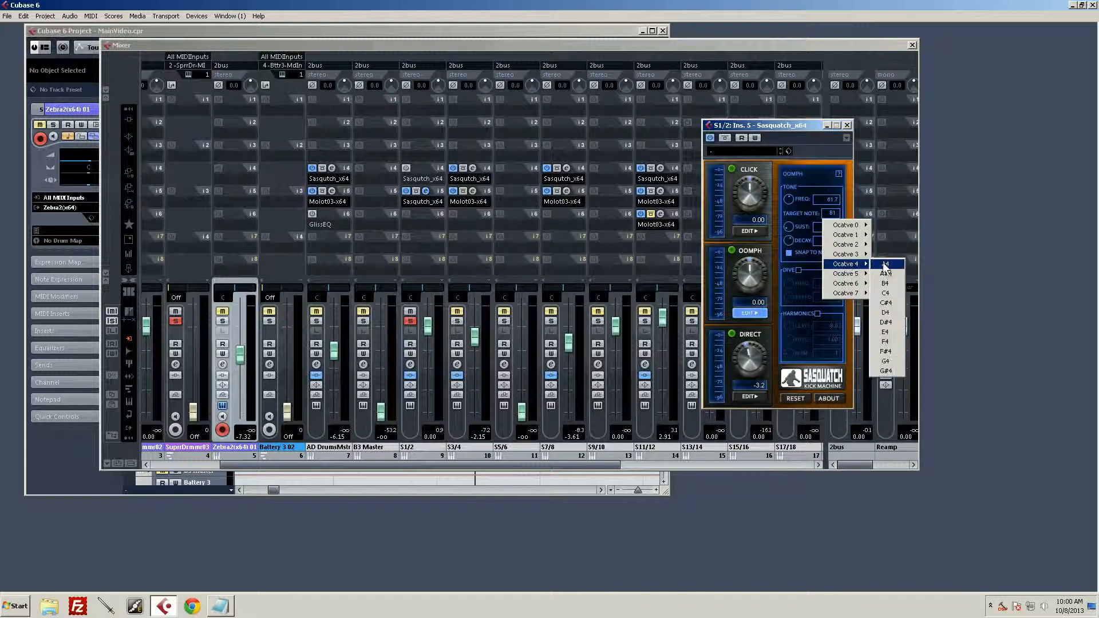
pyautogui.click(886, 273)
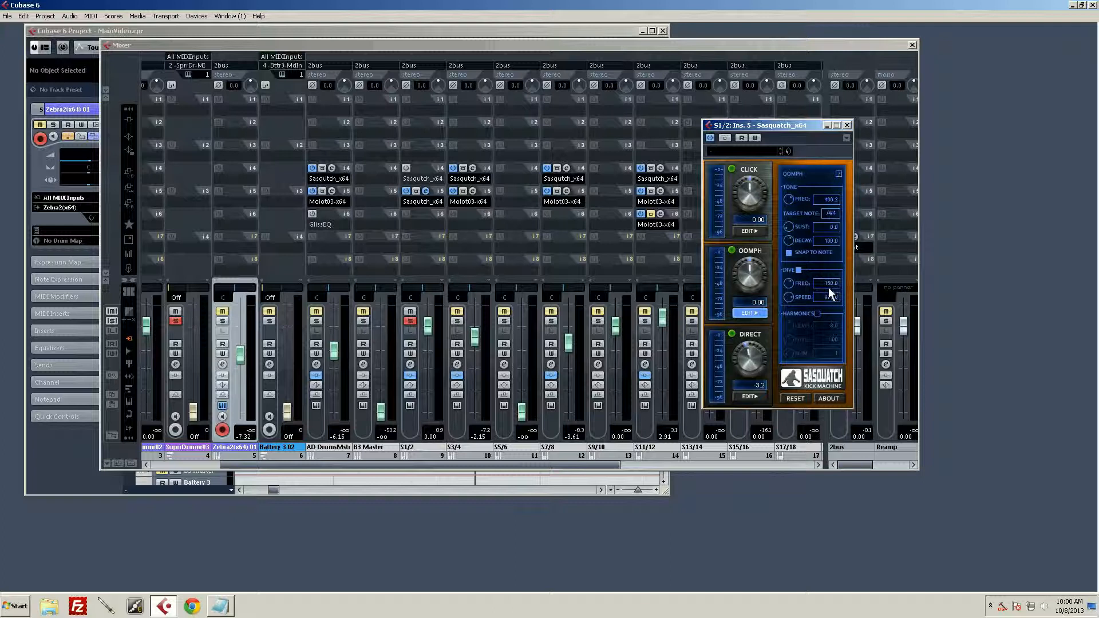
# Step: Drag the Oomph DIVE SPEED knob to change how fast the pitch dives
pyautogui.moveTo(831, 294); pyautogui.dragTo(830, 297)
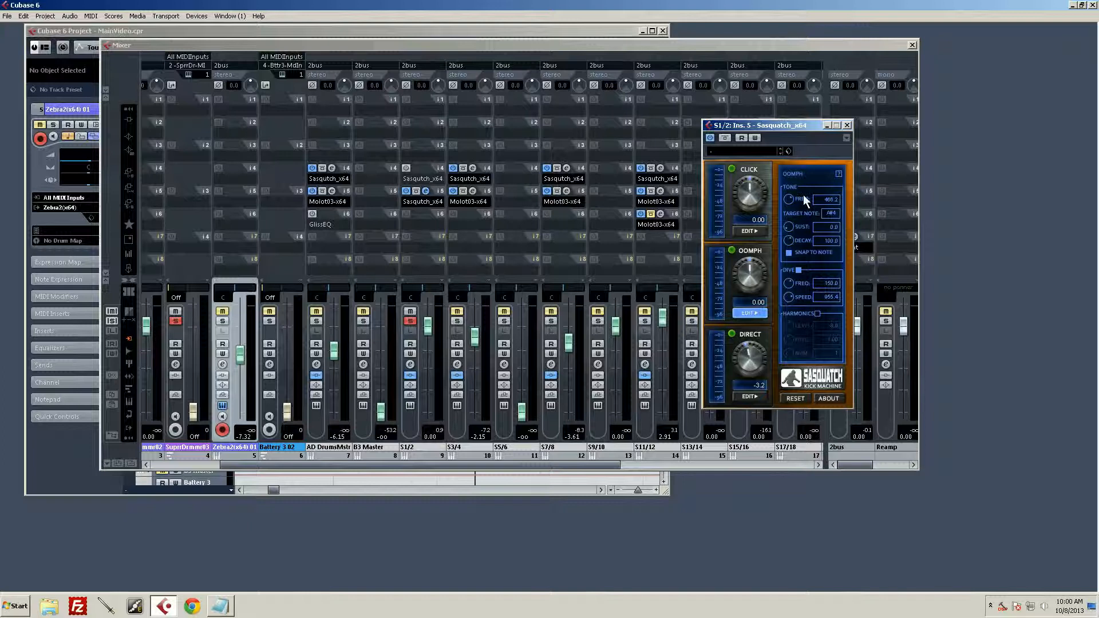
pyautogui.moveTo(809, 218)
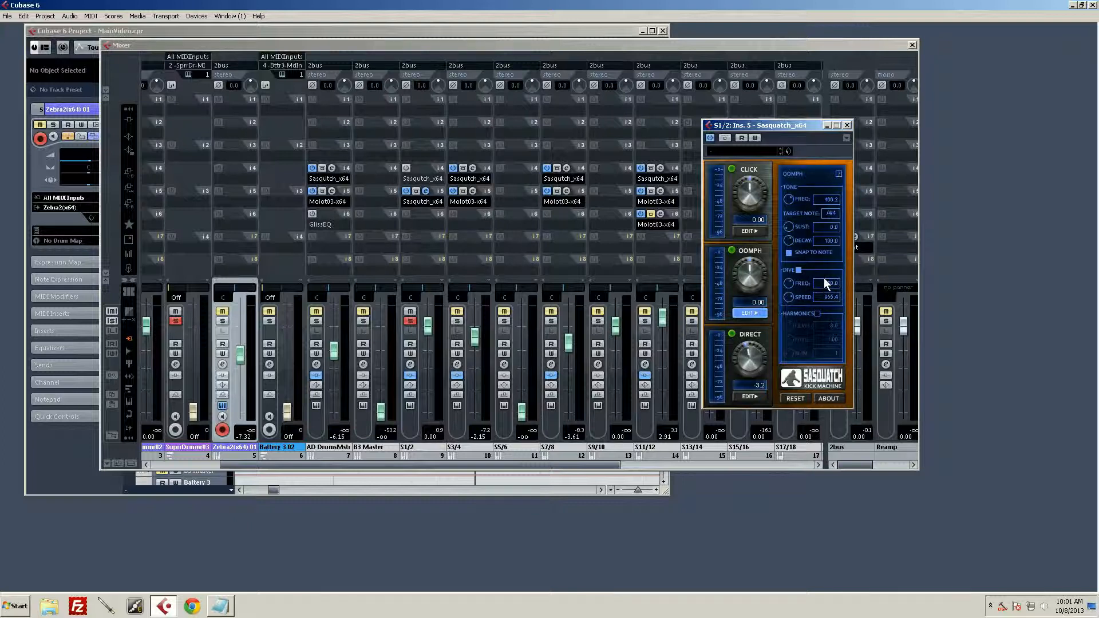
pyautogui.moveTo(824, 273)
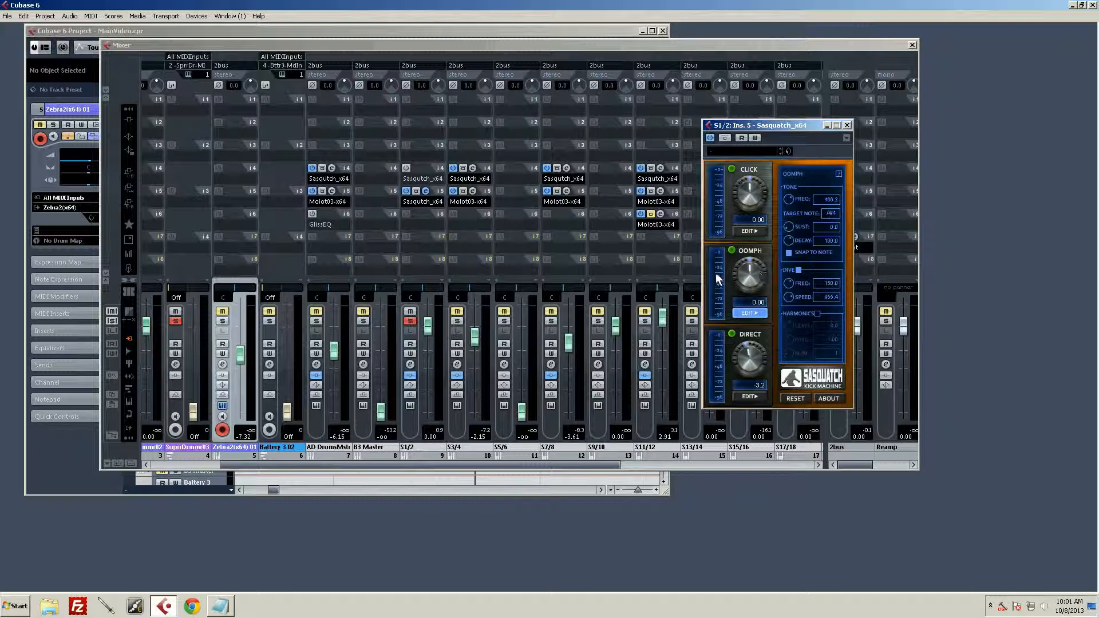
pyautogui.moveTo(825, 268)
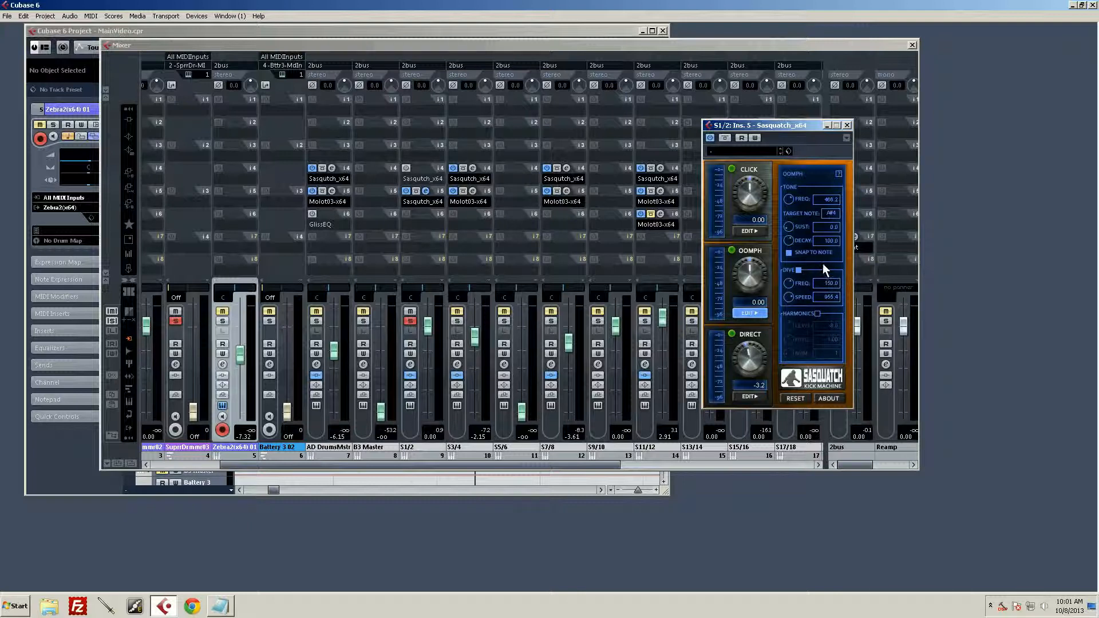
pyautogui.moveTo(814, 271)
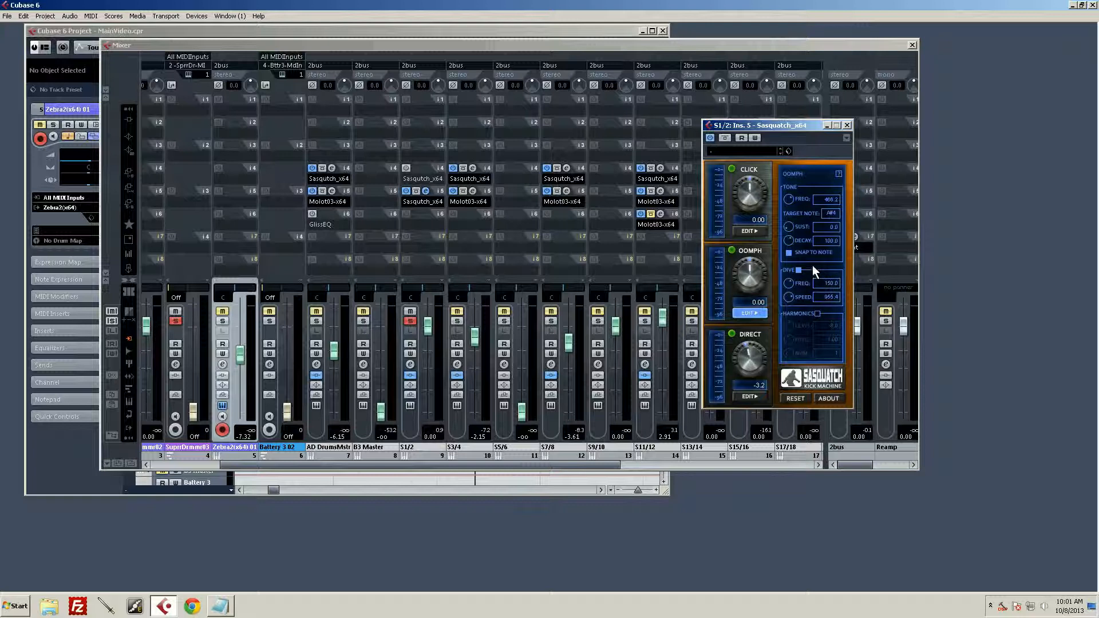
pyautogui.moveTo(823, 341)
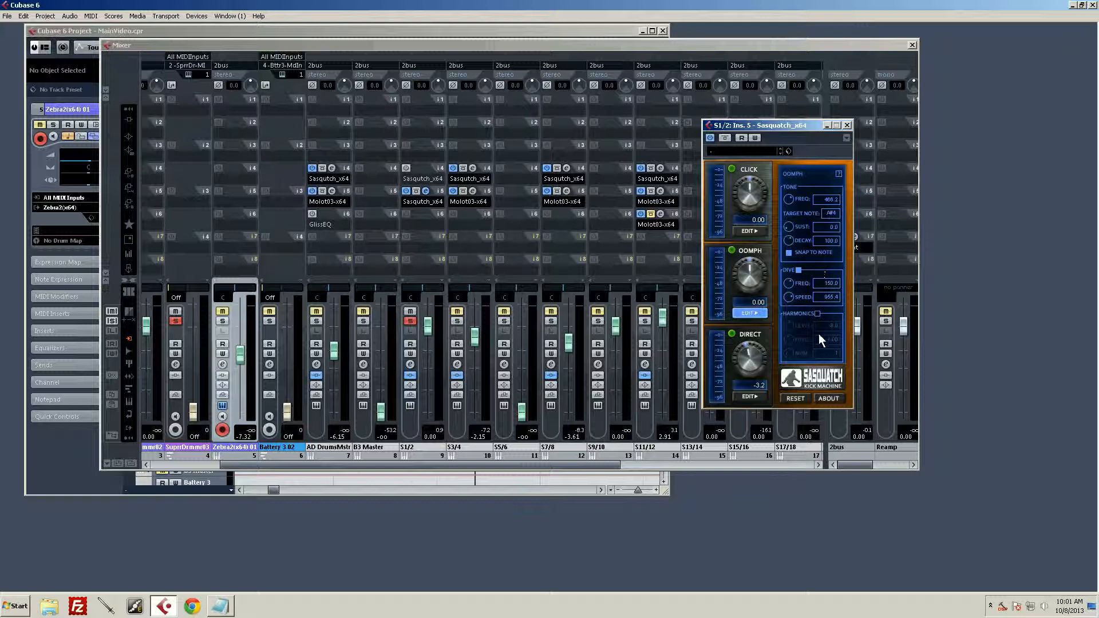
pyautogui.moveTo(790, 309)
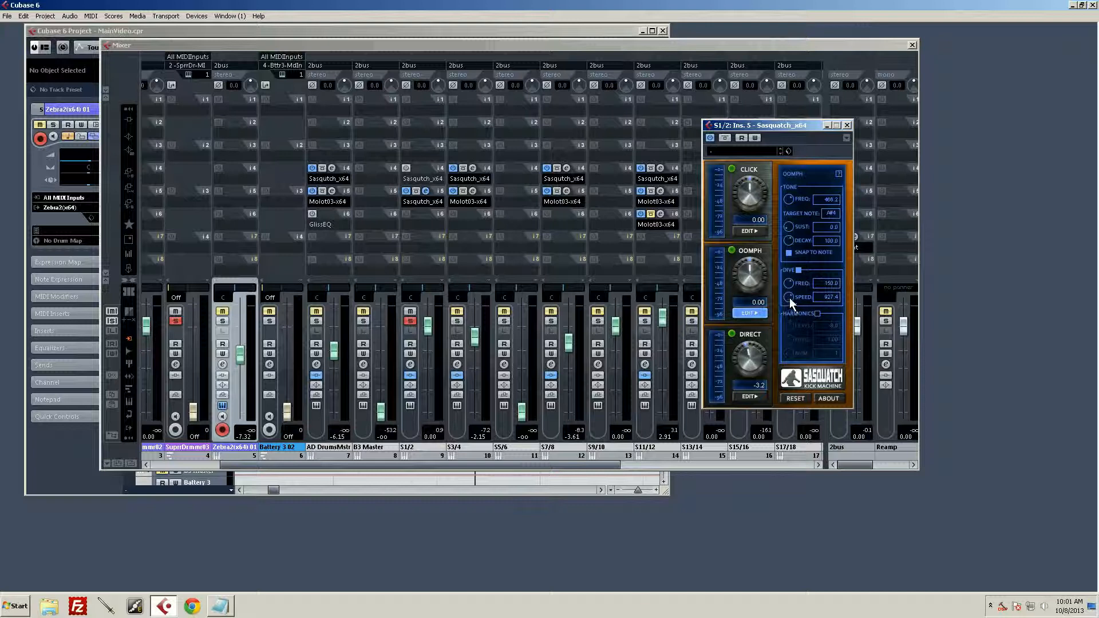
pyautogui.moveTo(774, 303)
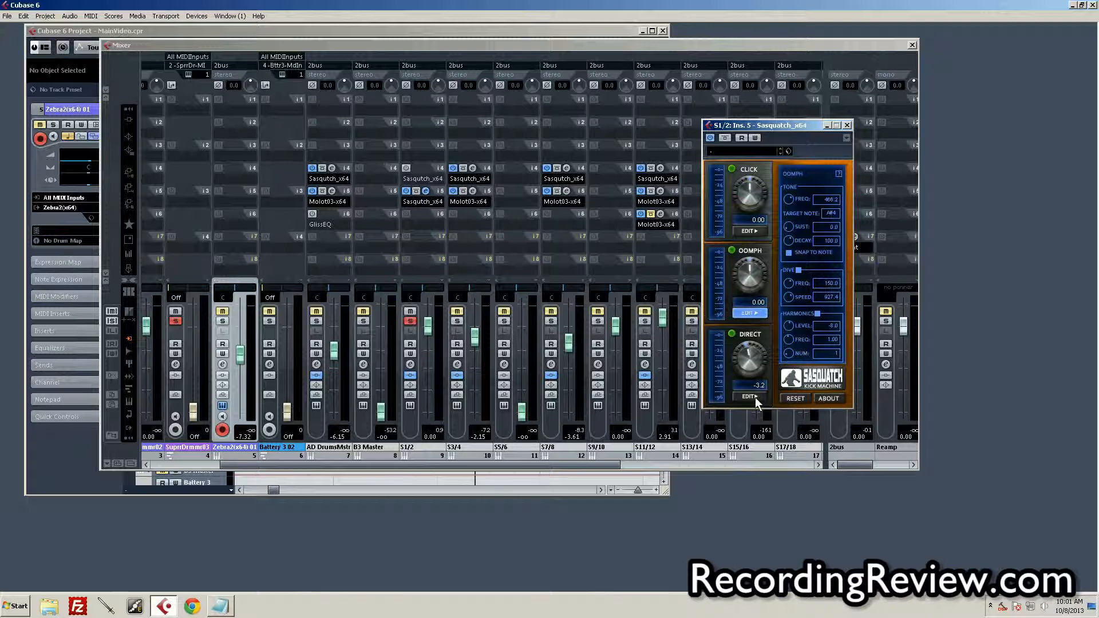
# Step: Open the Direct edit page to show the Direct layer's settings
pyautogui.click(749, 396)
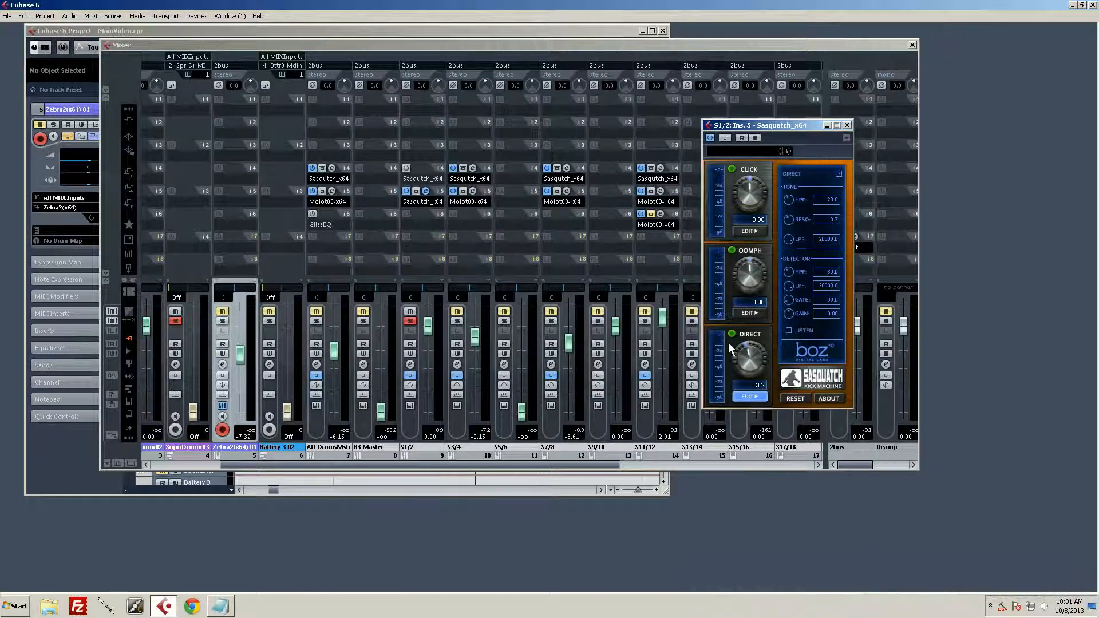
pyautogui.moveTo(813, 156)
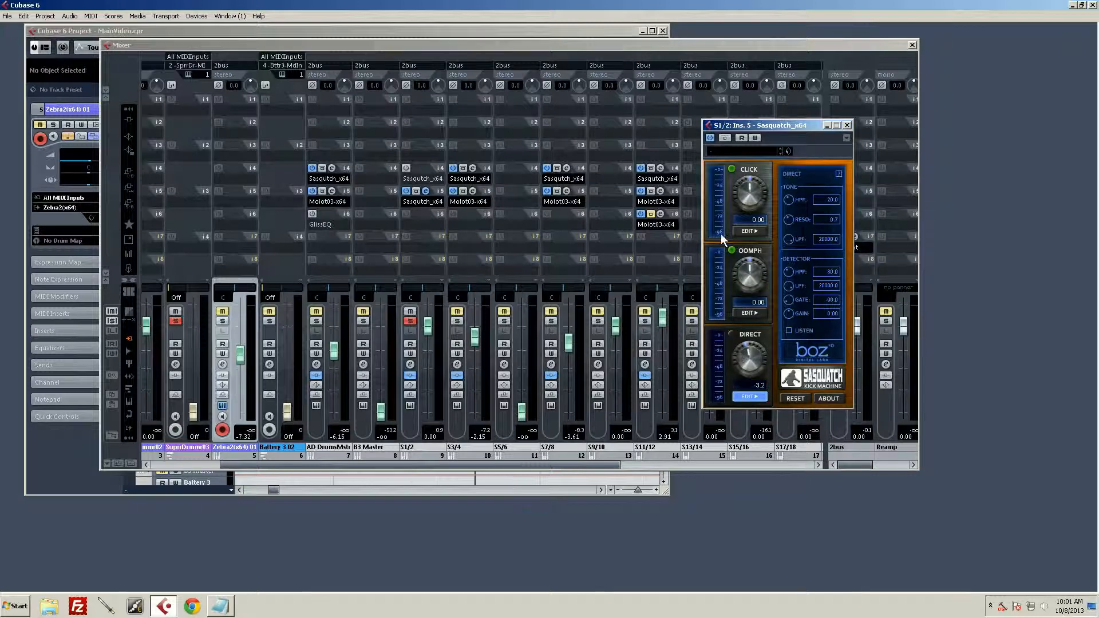
pyautogui.moveTo(749, 193)
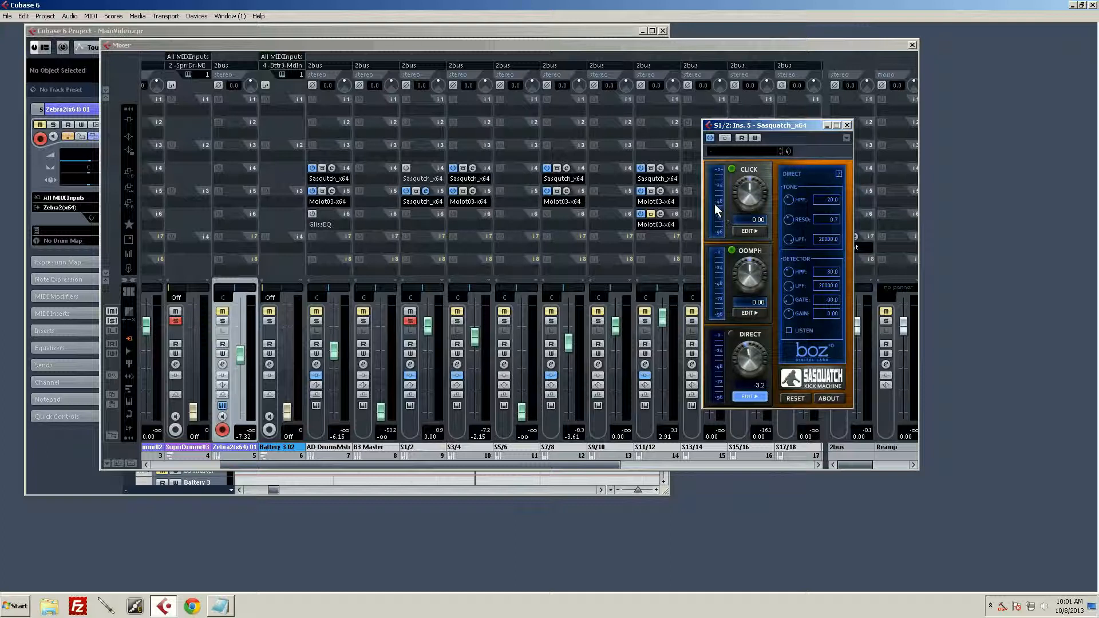
pyautogui.moveTo(622, 209)
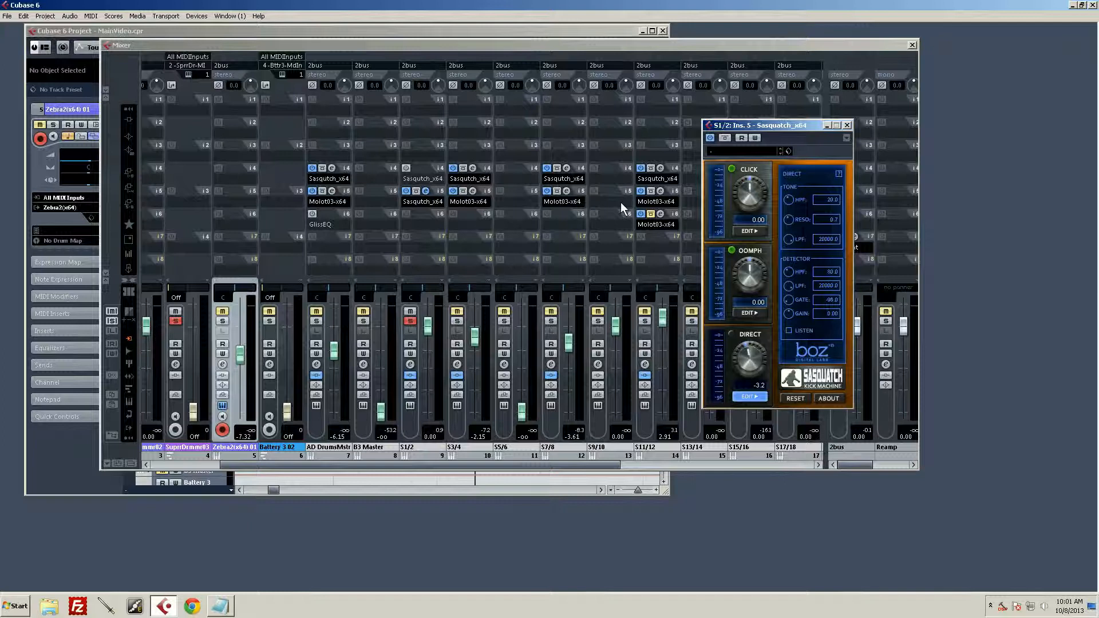
pyautogui.moveTo(767, 331)
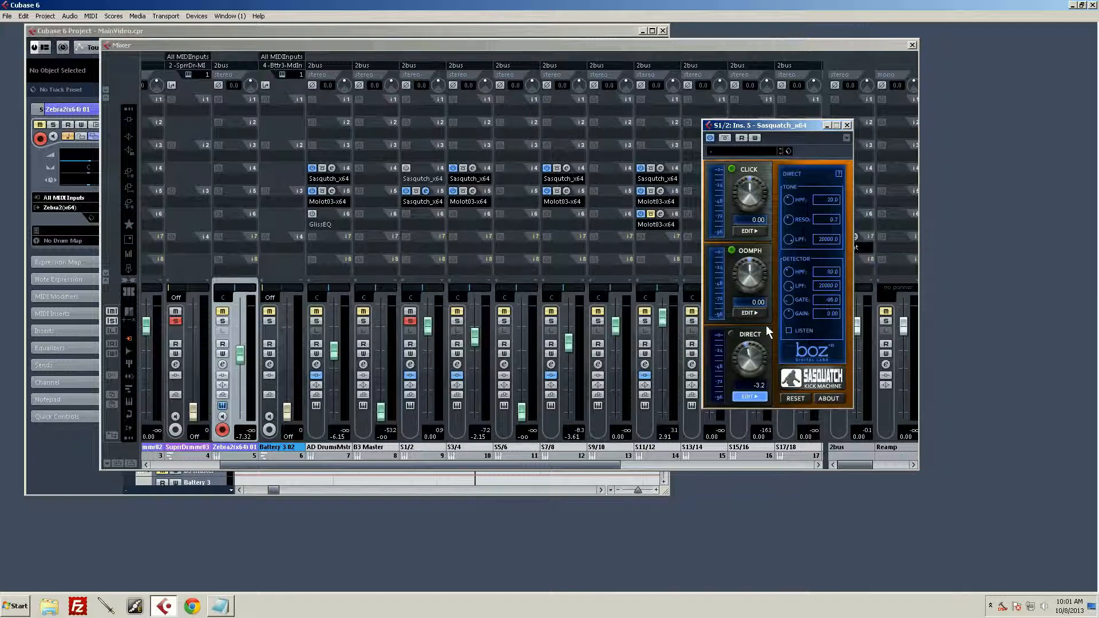
pyautogui.moveTo(789, 319)
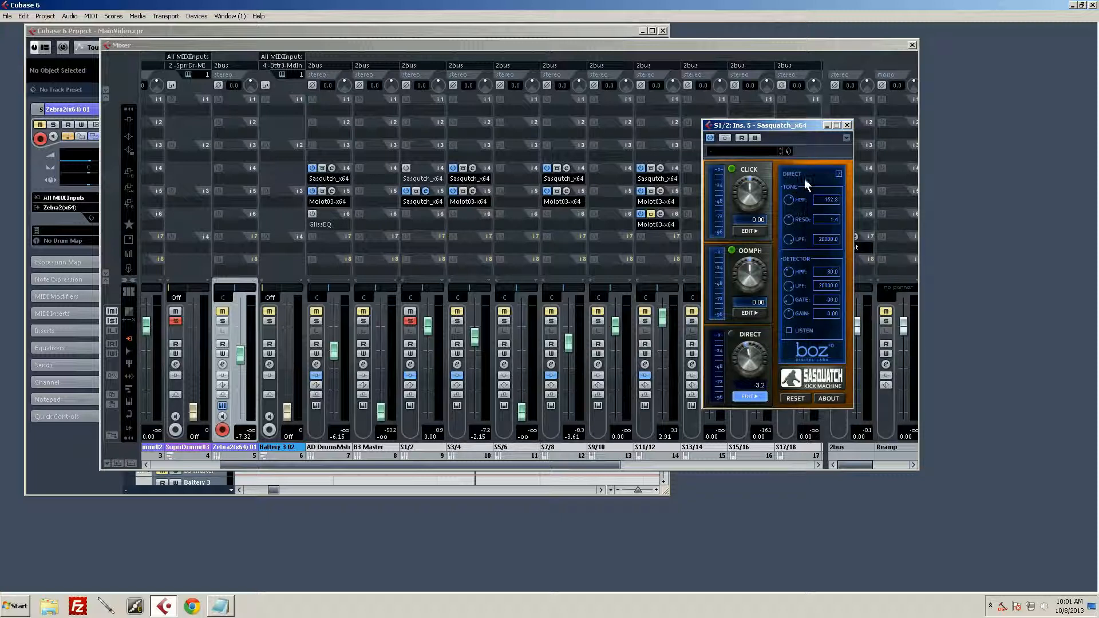
pyautogui.moveTo(774, 293)
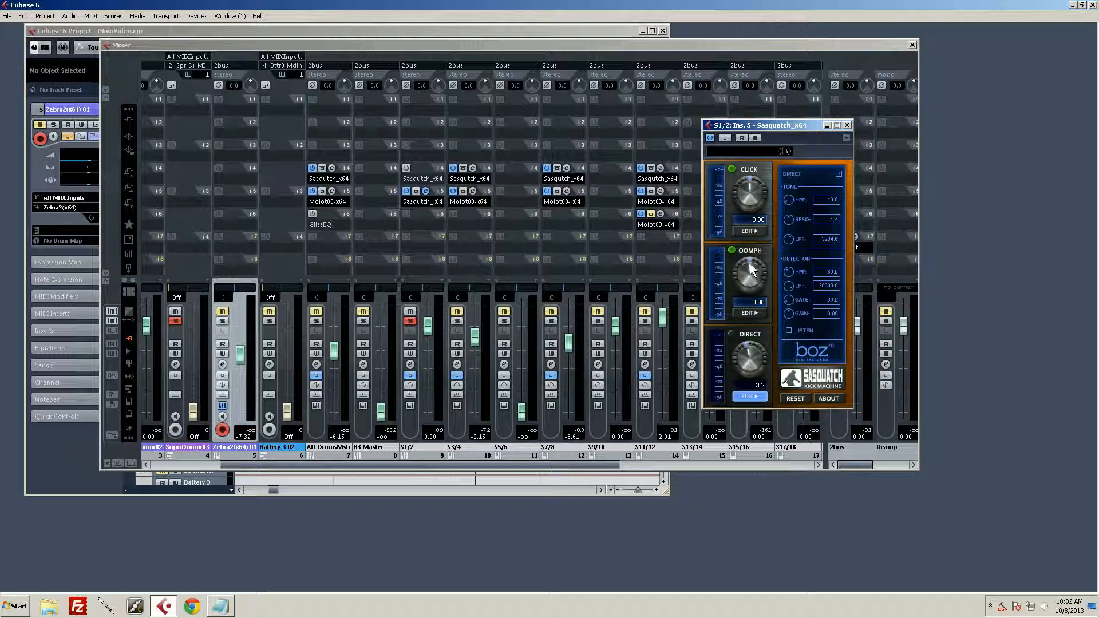
pyautogui.moveTo(740, 231)
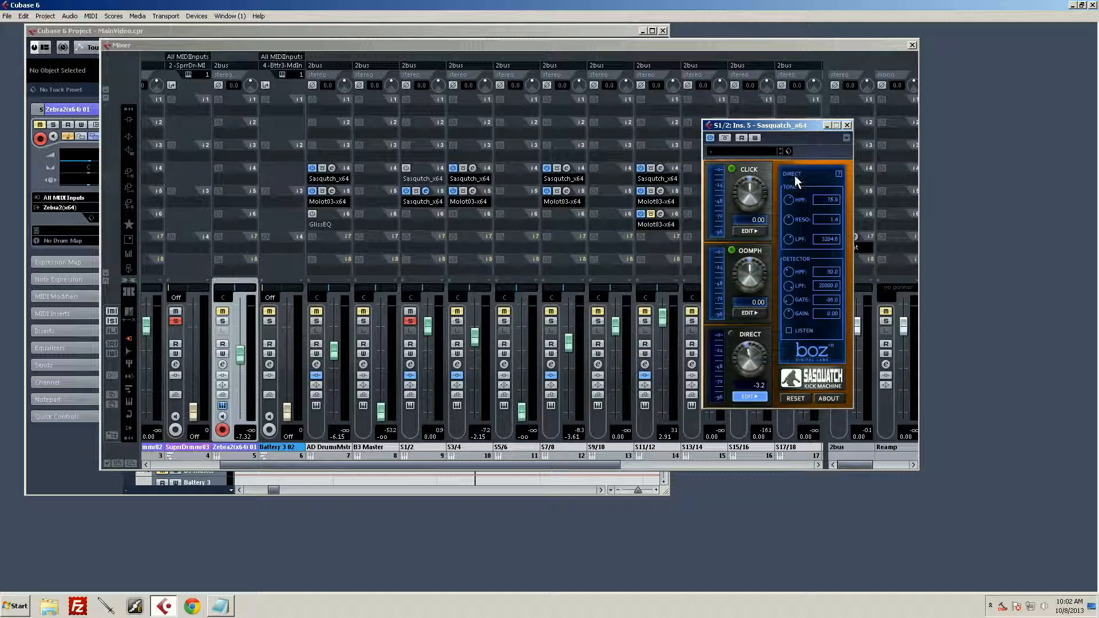
pyautogui.moveTo(784, 224)
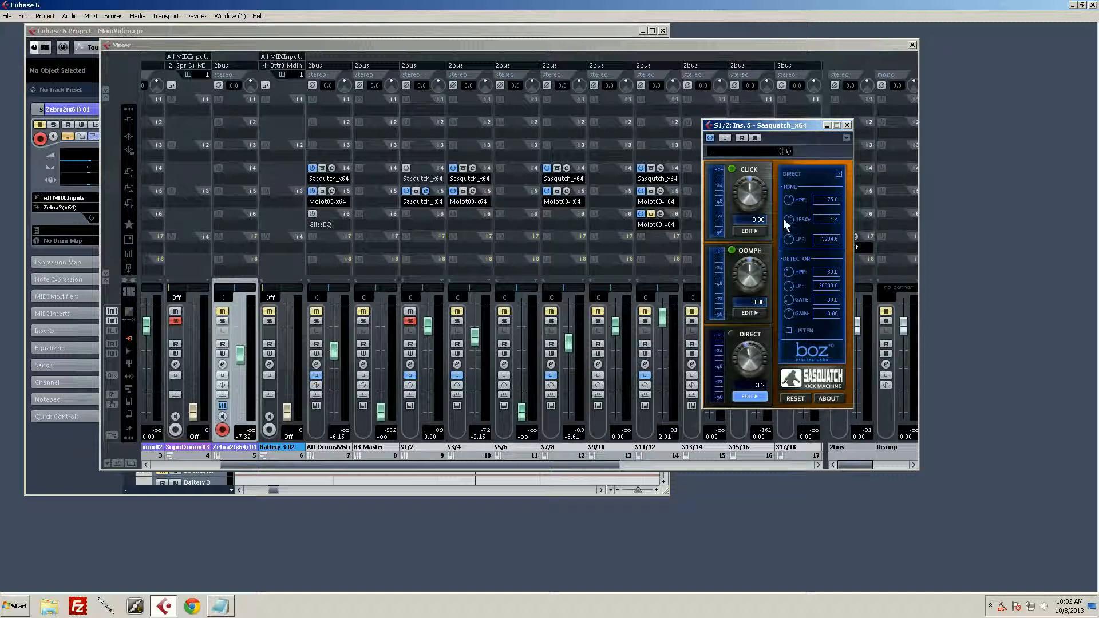
pyautogui.moveTo(806, 203)
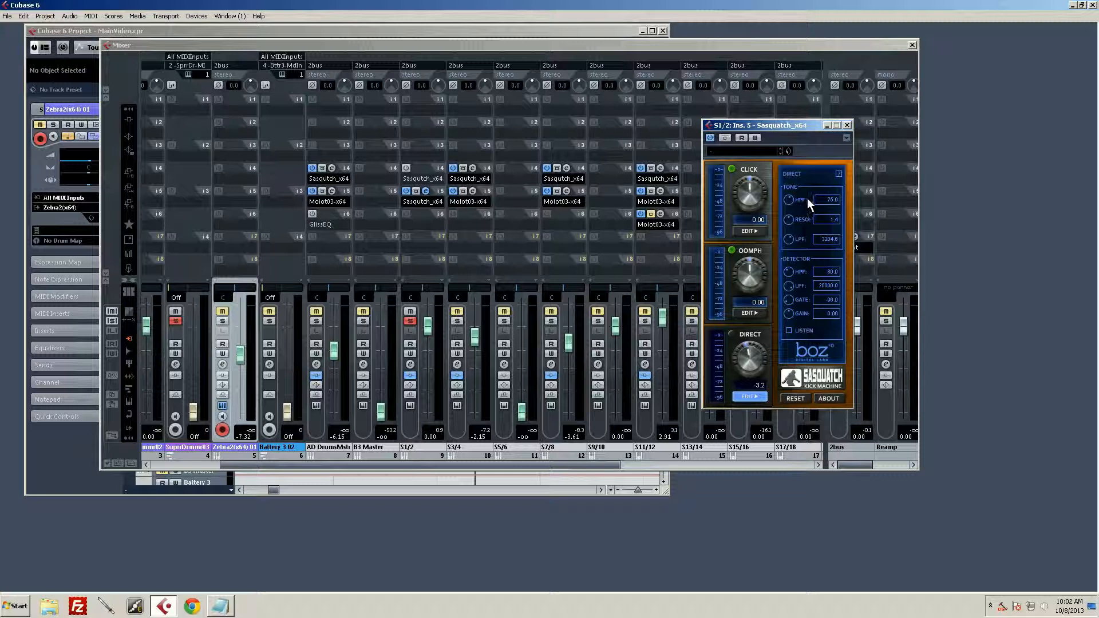
pyautogui.moveTo(746, 182)
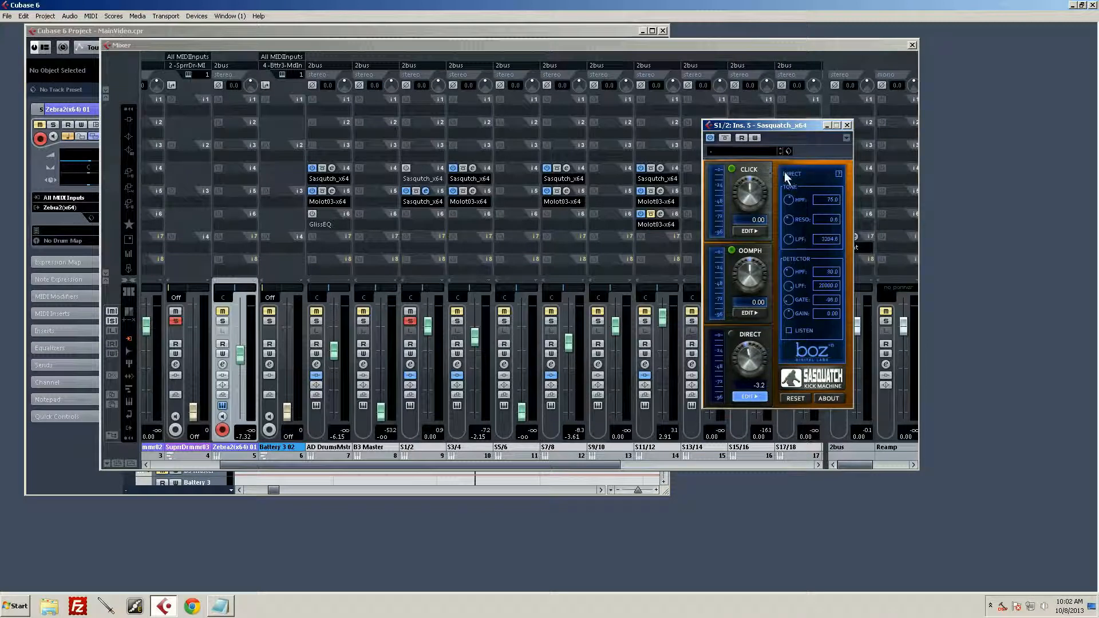
pyautogui.moveTo(817, 343)
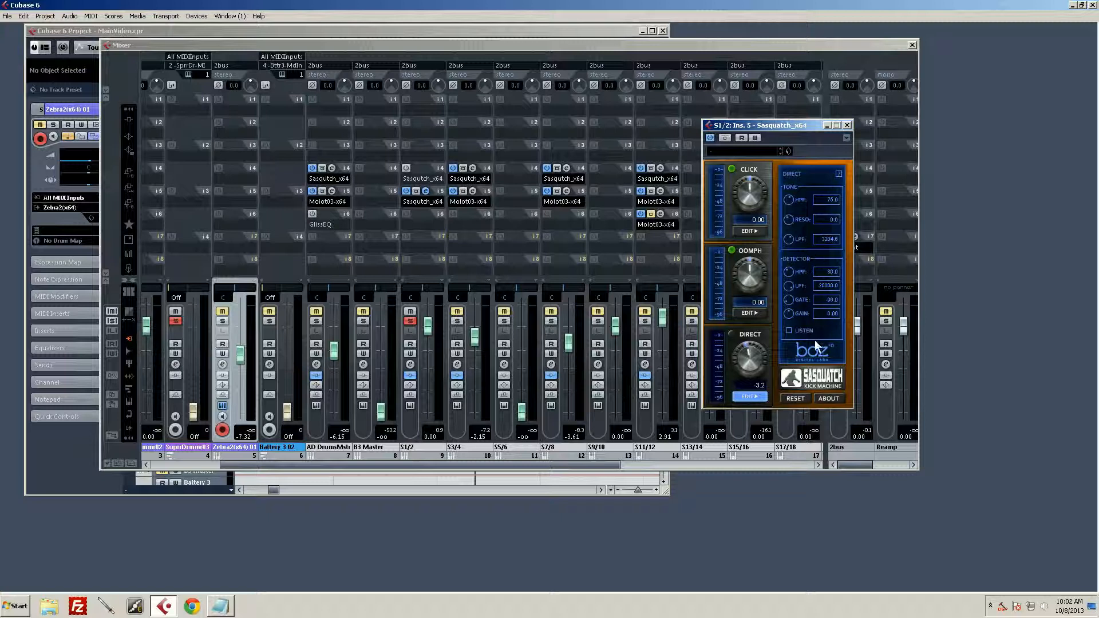
pyautogui.moveTo(817, 274)
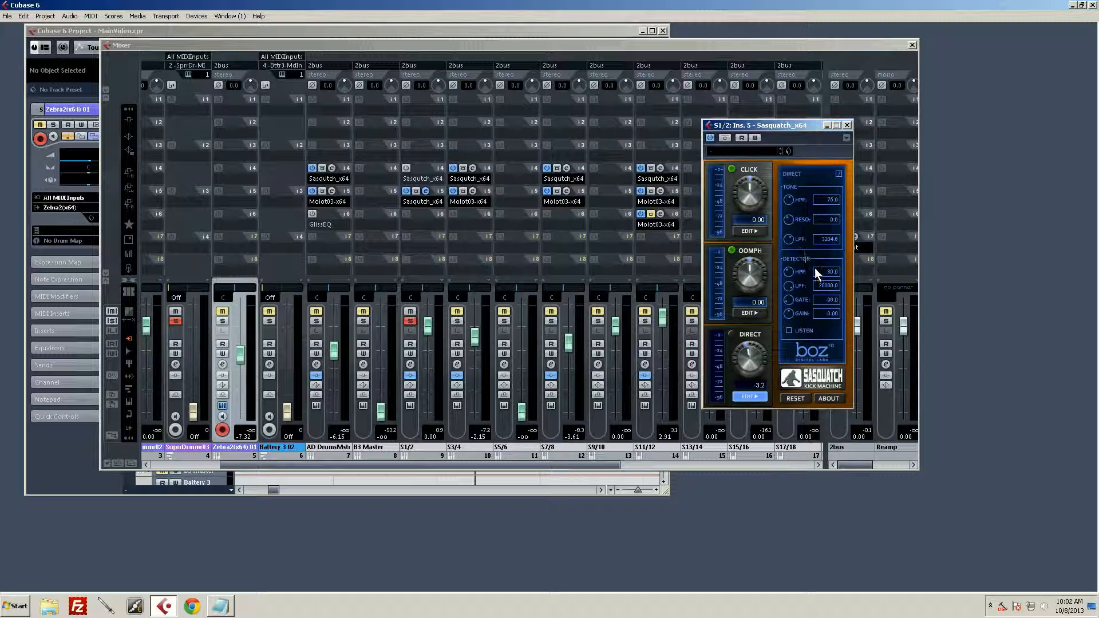
pyautogui.moveTo(809, 323)
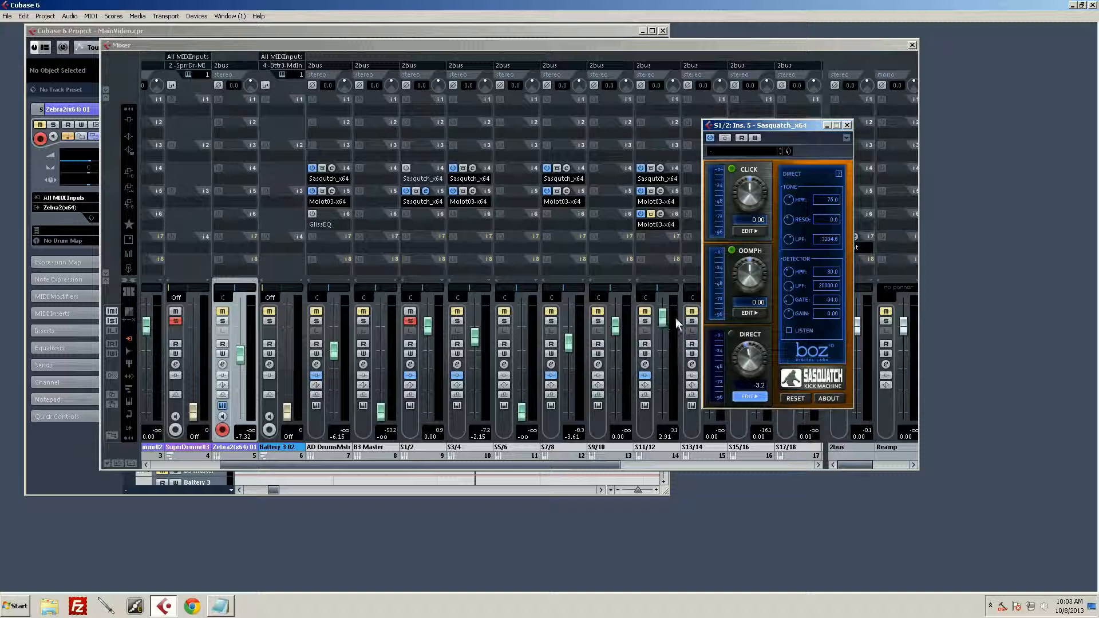
pyautogui.moveTo(762, 230)
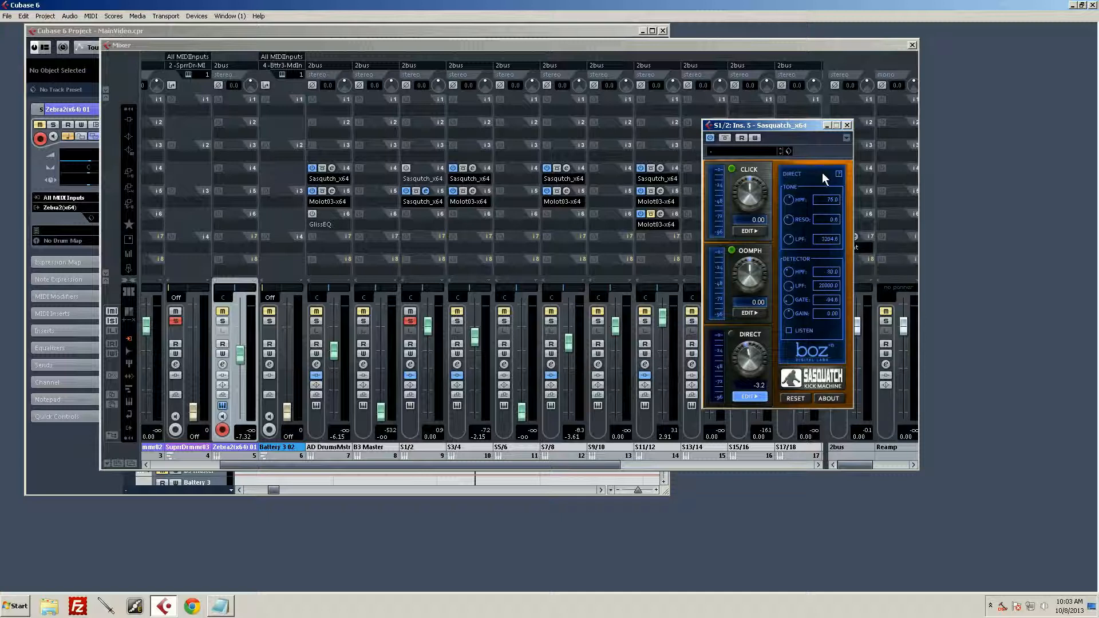
pyautogui.moveTo(839, 181)
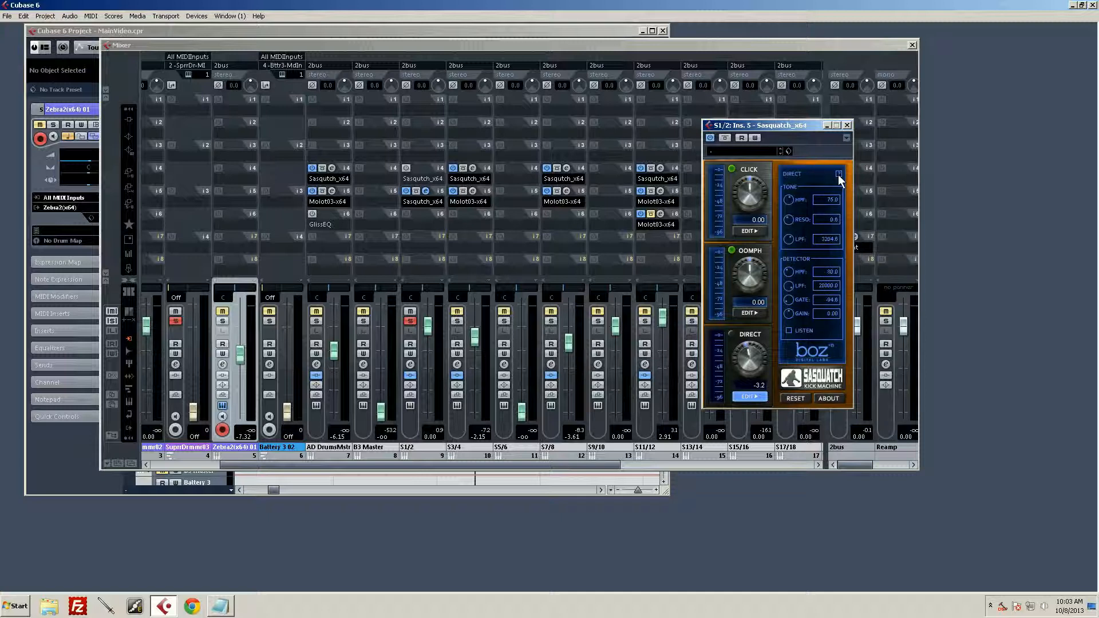
pyautogui.moveTo(731, 207)
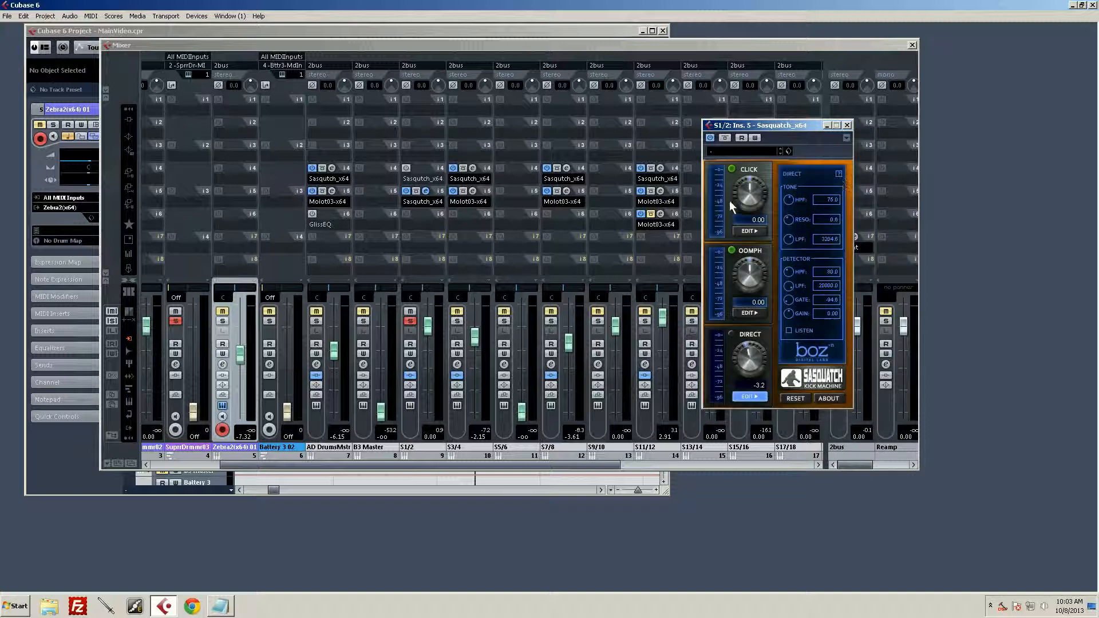
# Step: Open the Click edit page to show its shape and tone settings
pyautogui.click(839, 174)
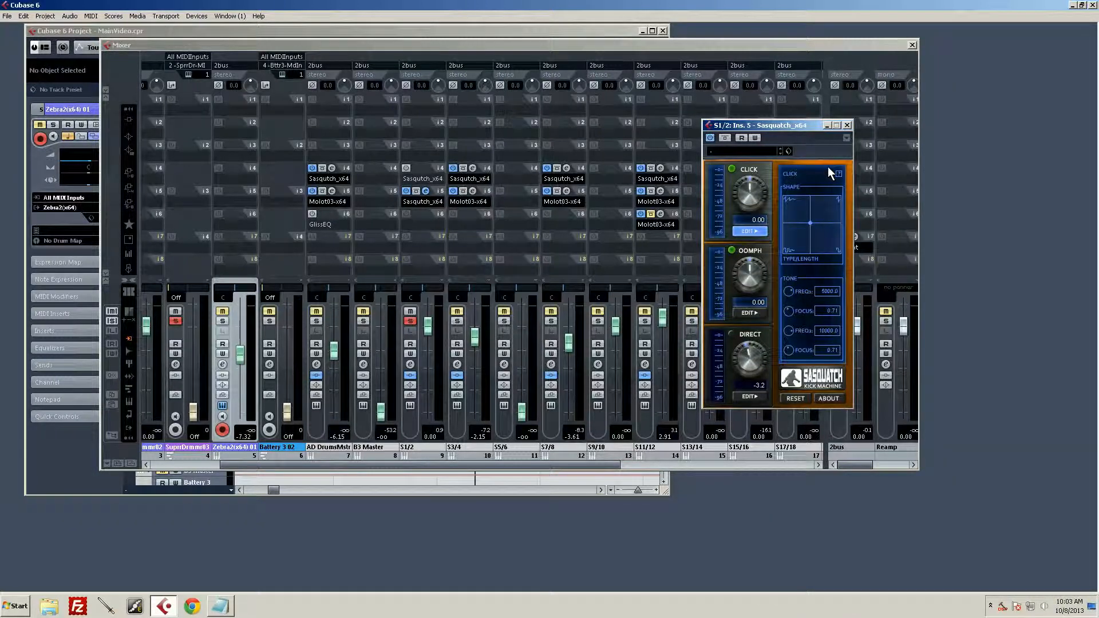
pyautogui.moveTo(812, 174)
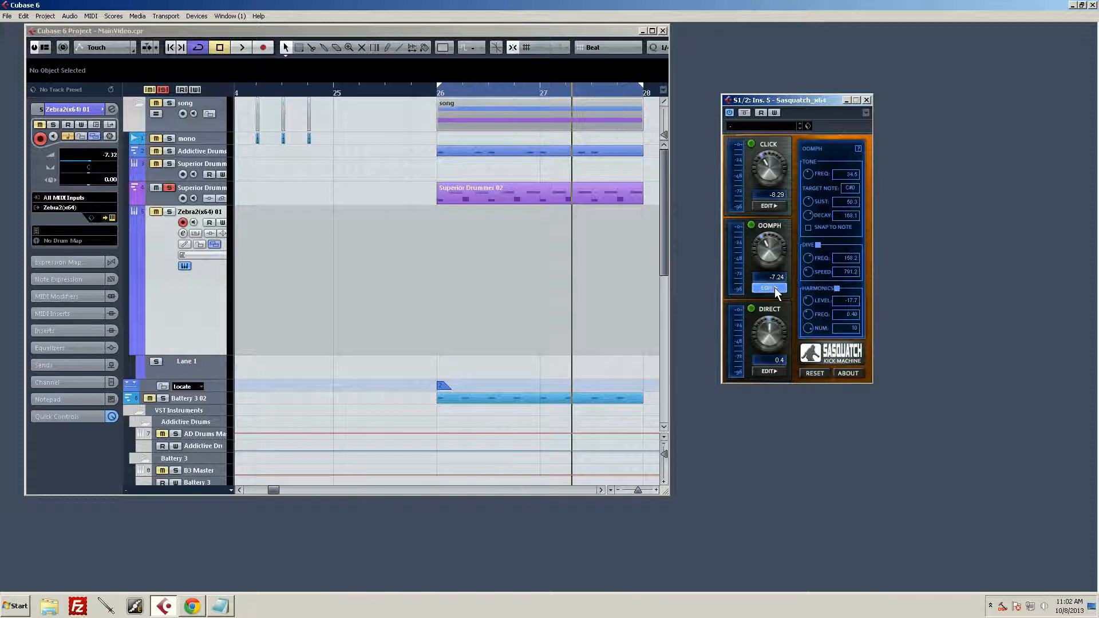
# Step: Close the edit page for the meters and set the position in the looped section
pyautogui.click(769, 287)
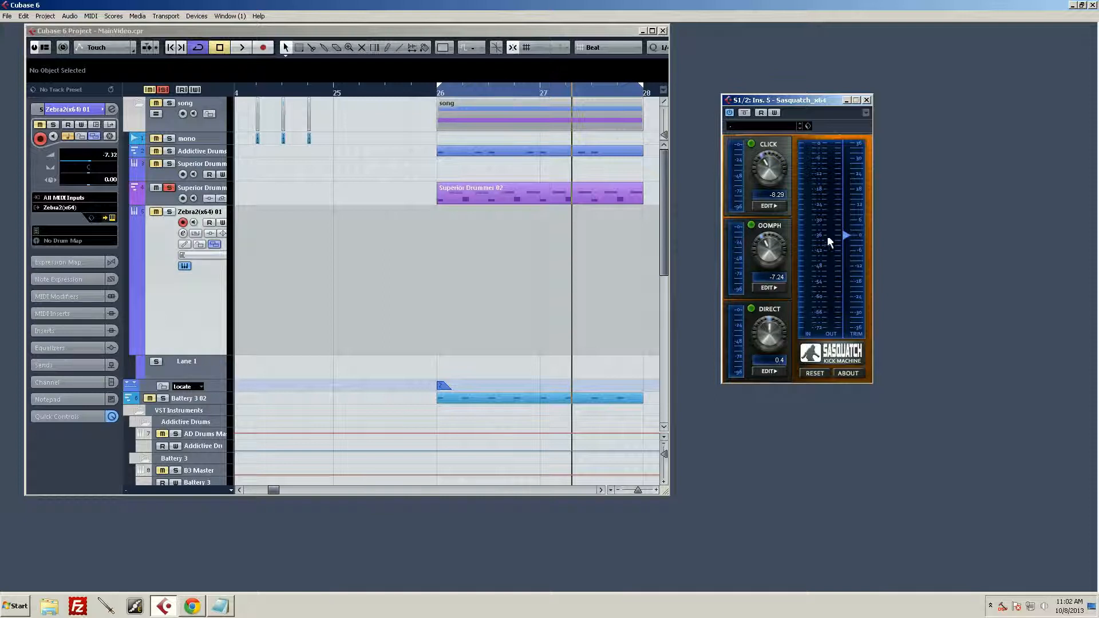
pyautogui.moveTo(866, 281)
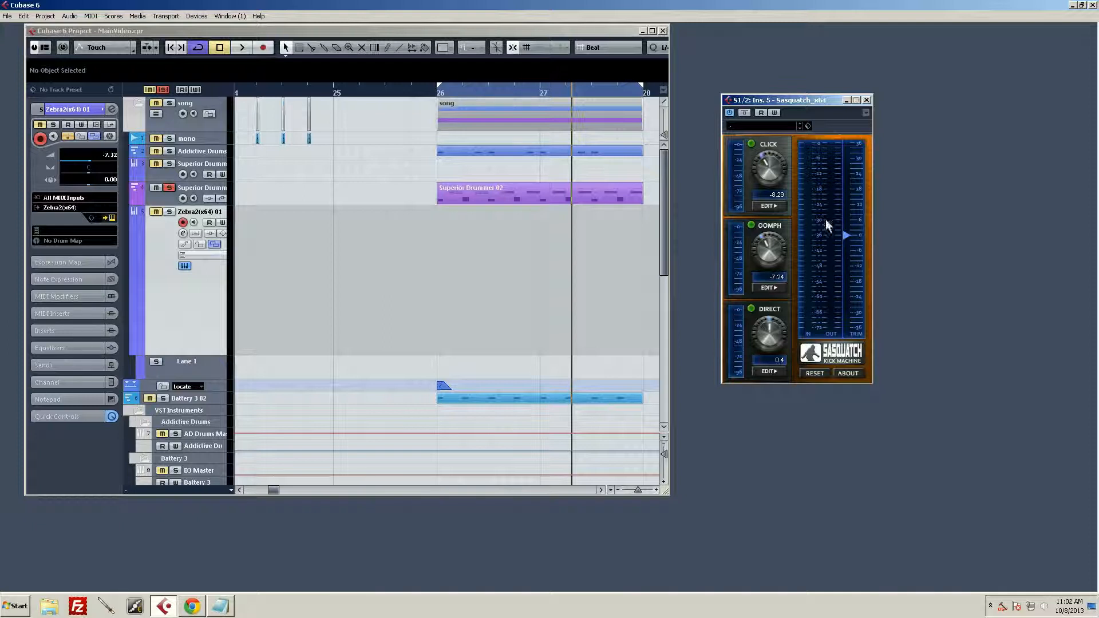
pyautogui.moveTo(859, 243)
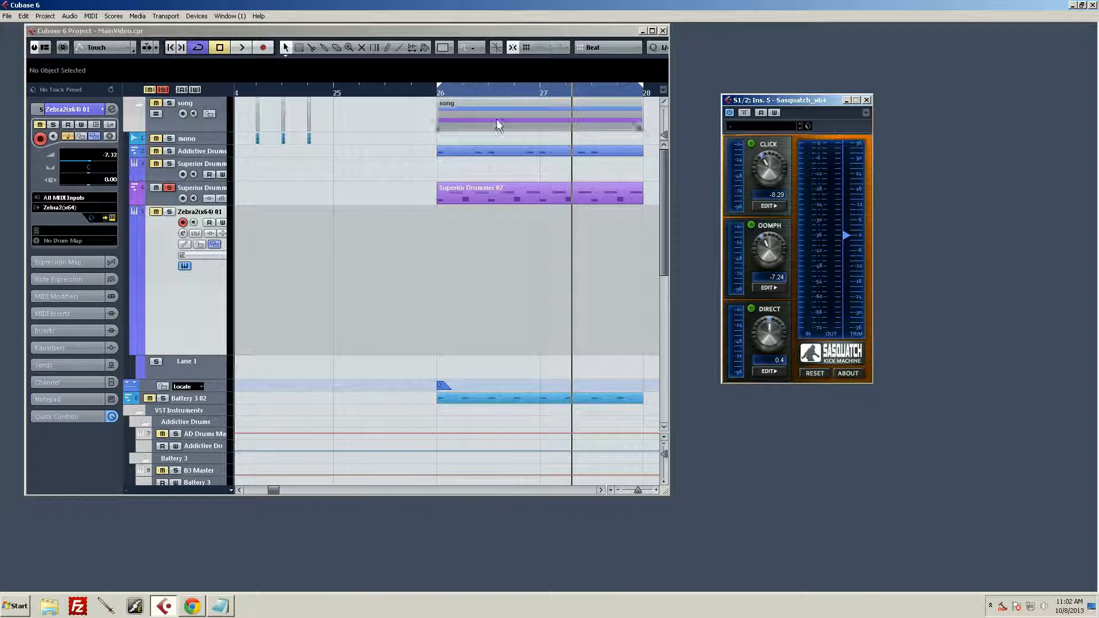
pyautogui.moveTo(550, 104)
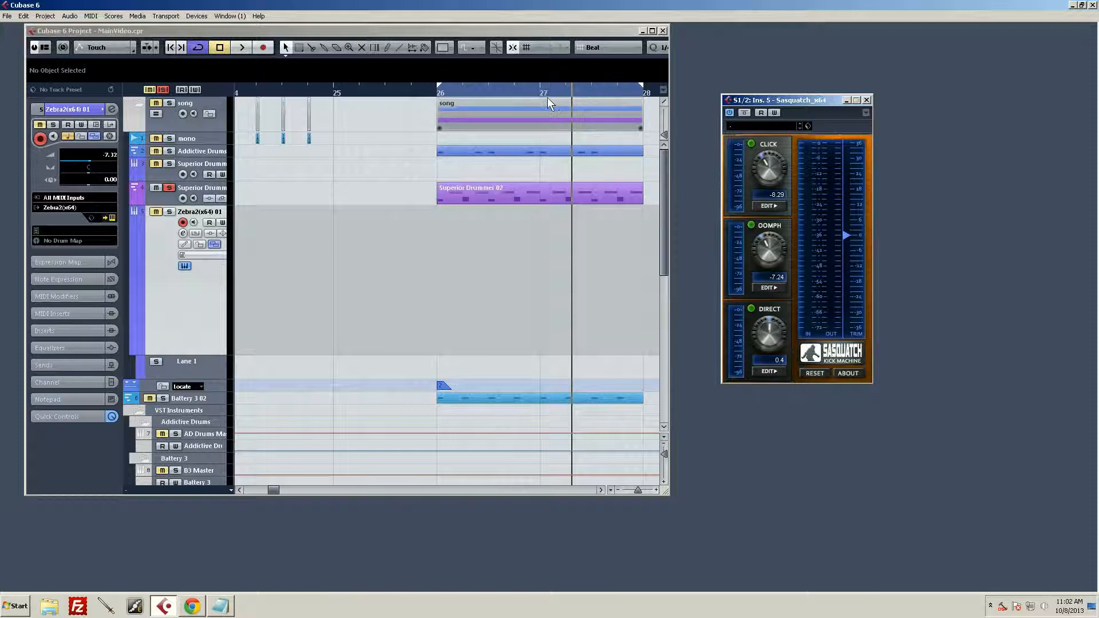
pyautogui.click(241, 47)
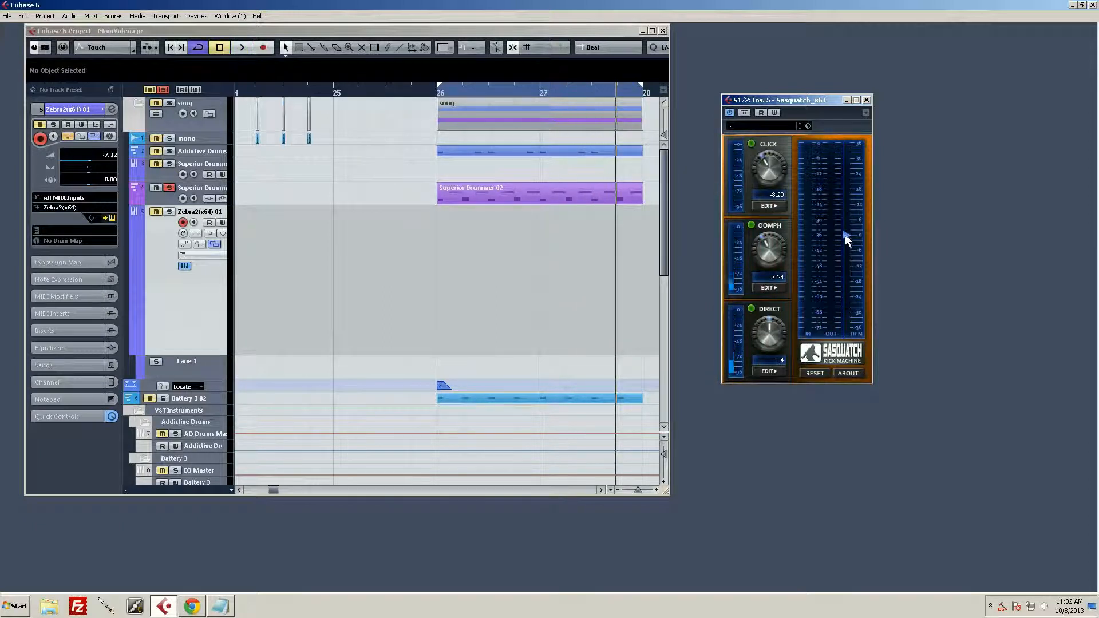
pyautogui.click(241, 47)
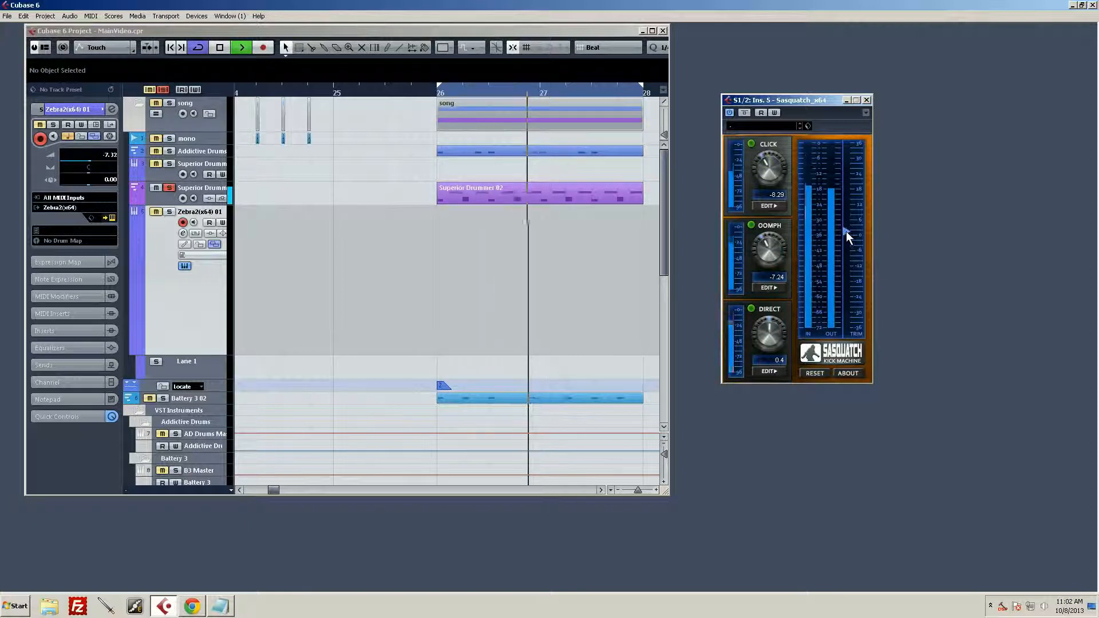
# Step: Revisit the Click and Oomph pages, return to the meters, and lower the output trim
pyautogui.click(218, 47)
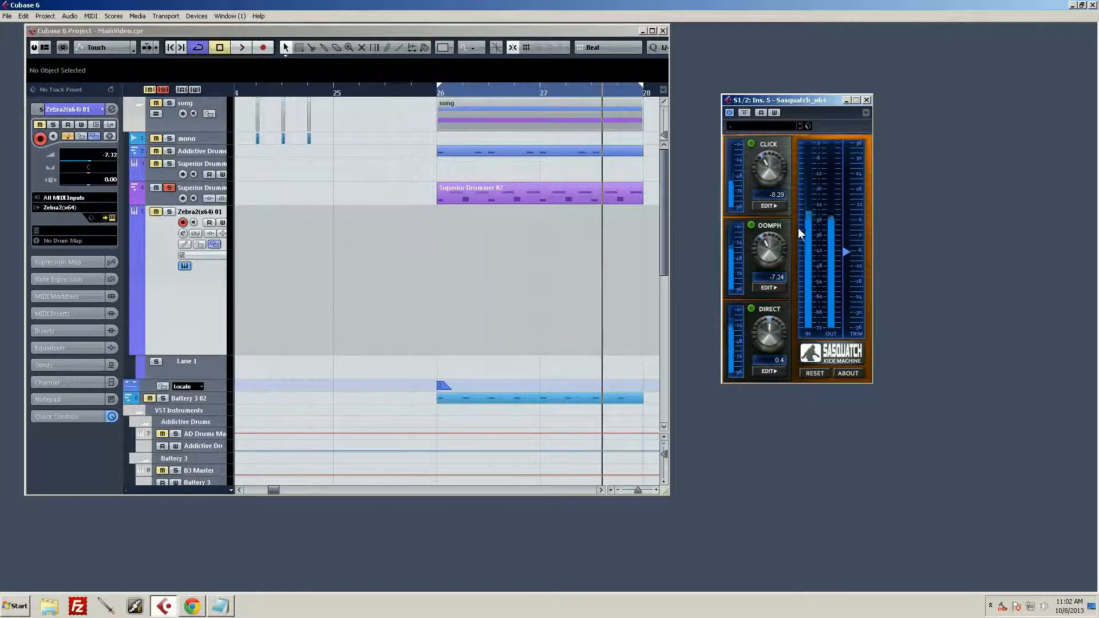
pyautogui.click(768, 206)
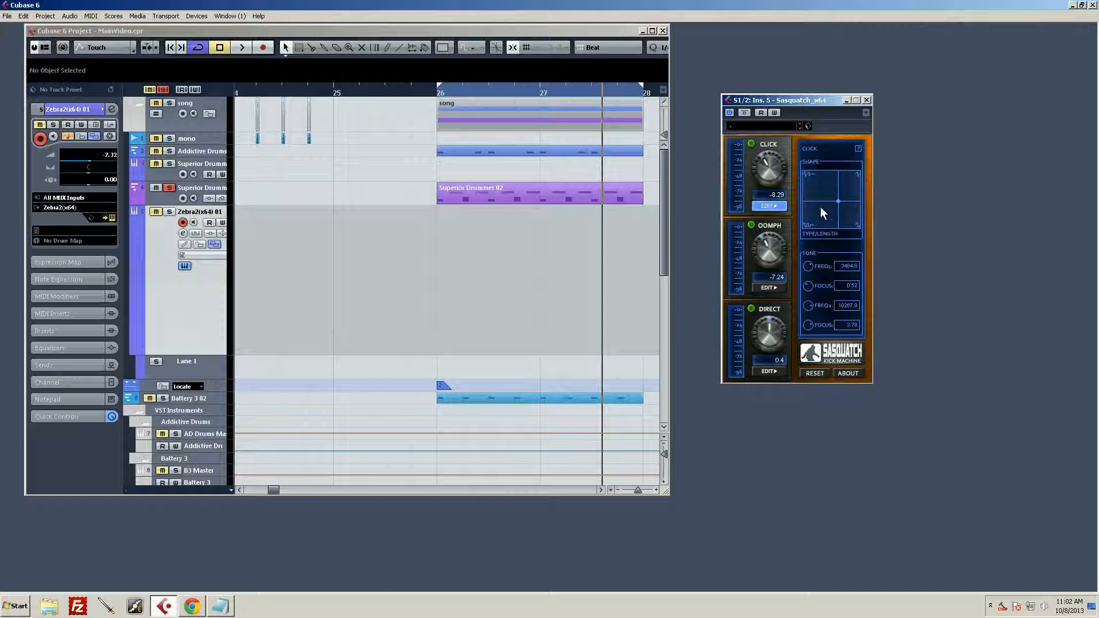
pyautogui.click(769, 287)
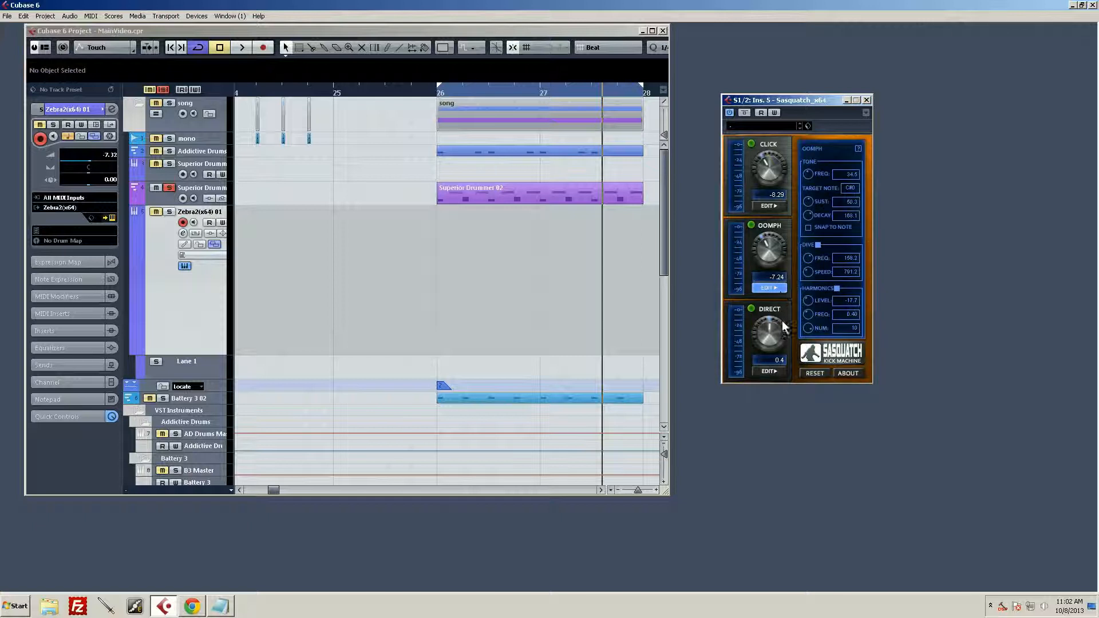
pyautogui.click(769, 287)
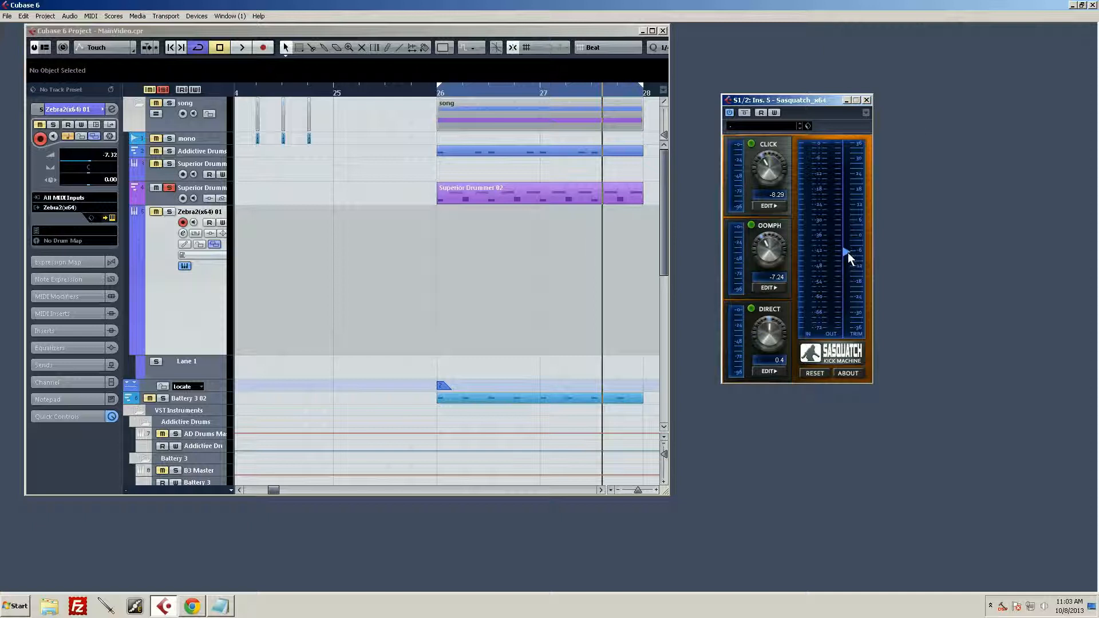
pyautogui.click(241, 47)
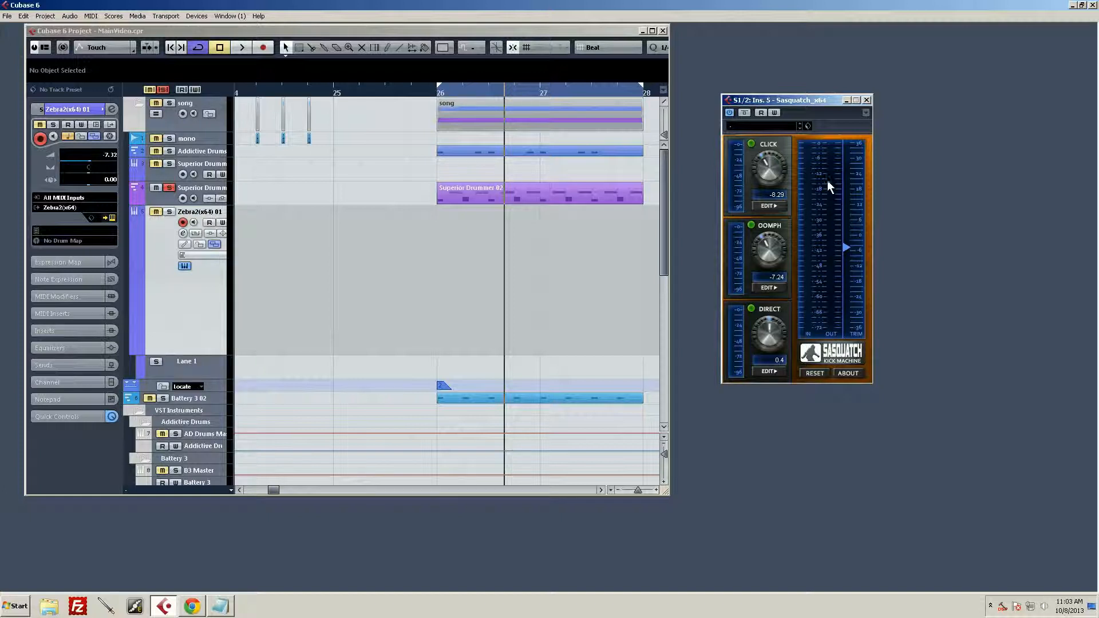
pyautogui.moveTo(727, 161)
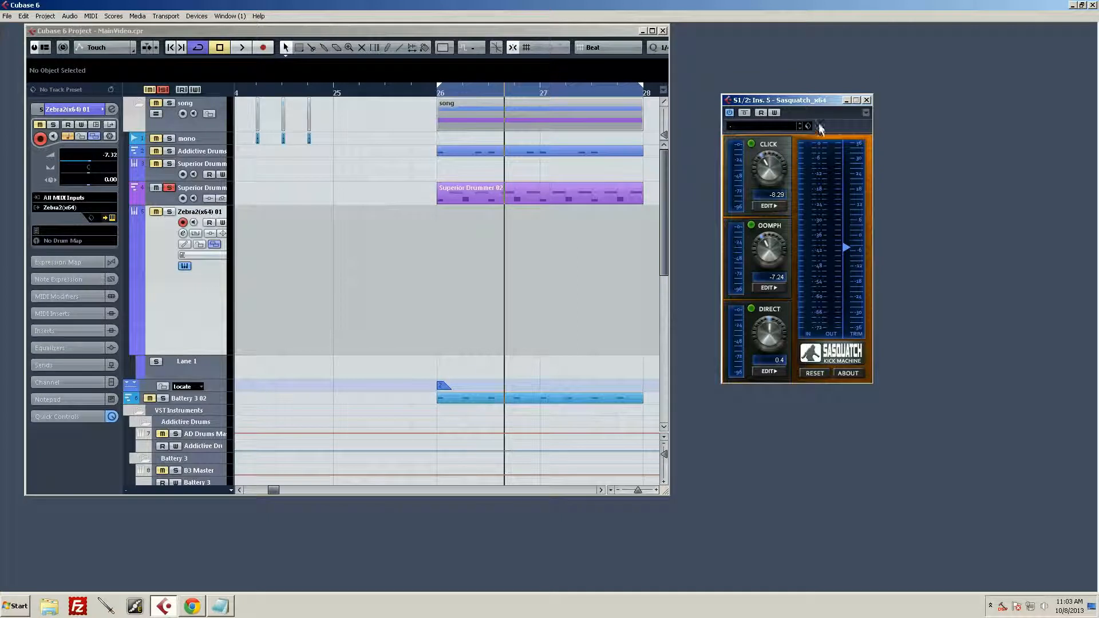
pyautogui.moveTo(839, 167)
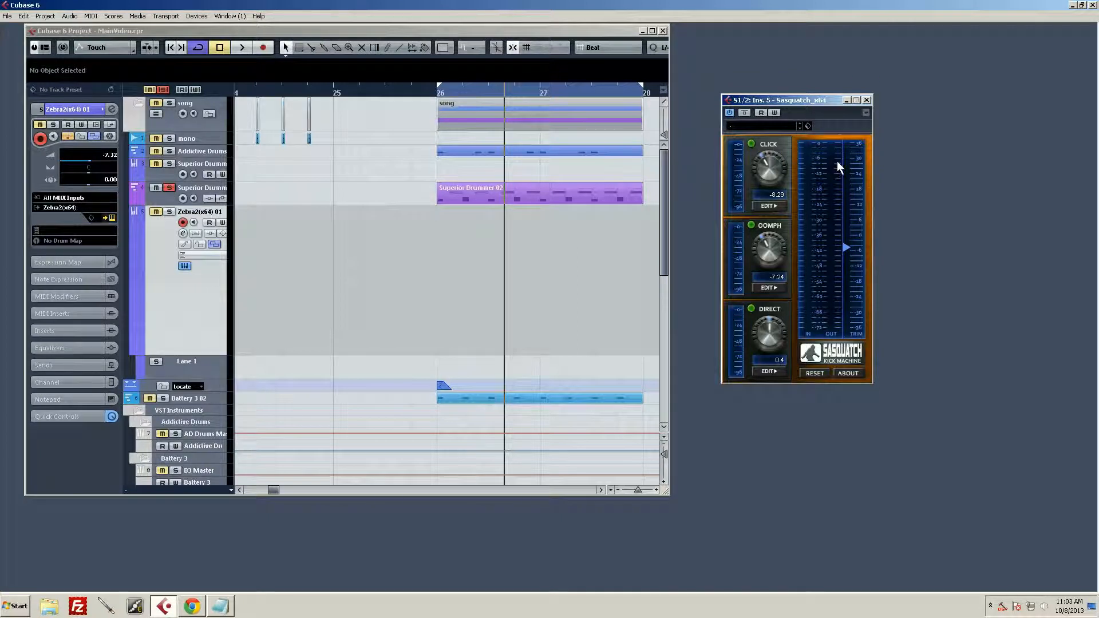
pyautogui.moveTo(842, 151)
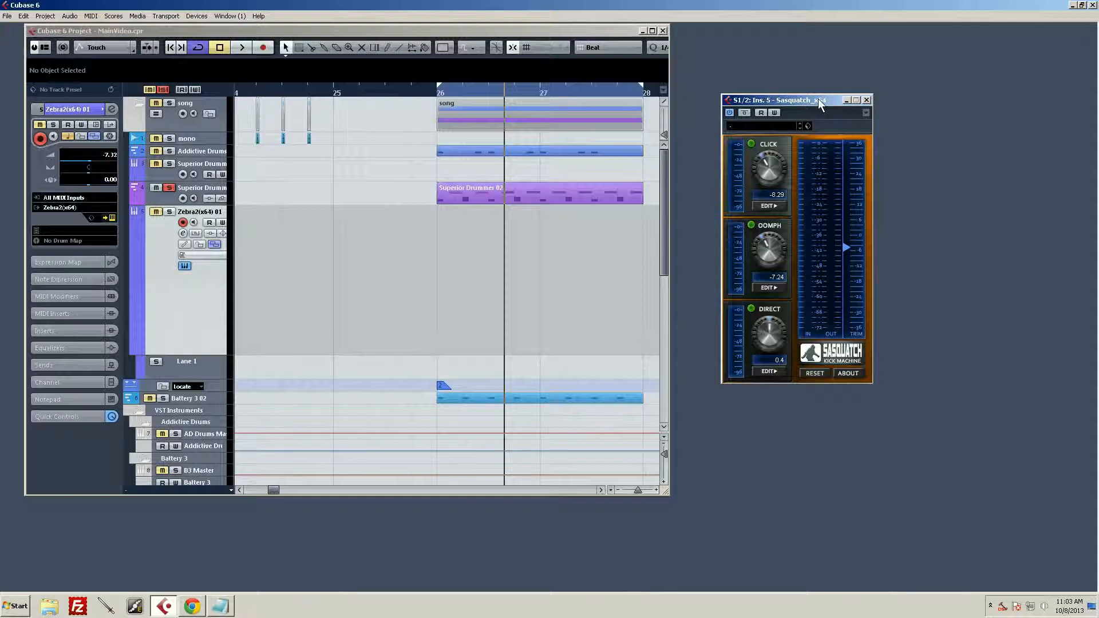
pyautogui.moveTo(827, 79)
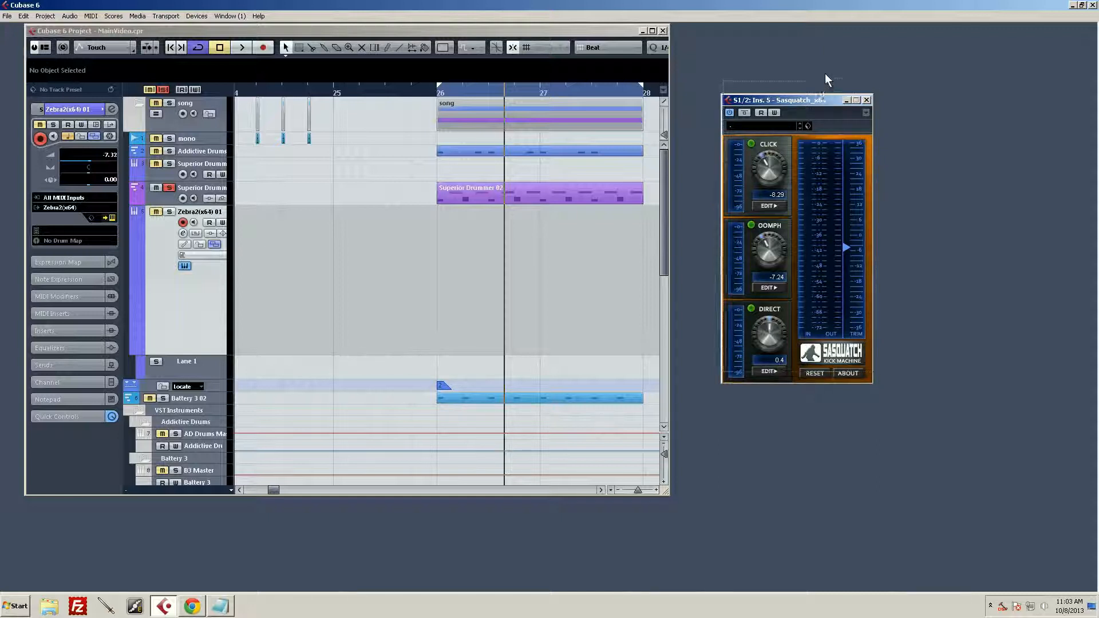
# Step: Drag the Sasquatch window's title bar up to move it higher
pyautogui.moveTo(778, 100); pyautogui.dragTo(778, 75)
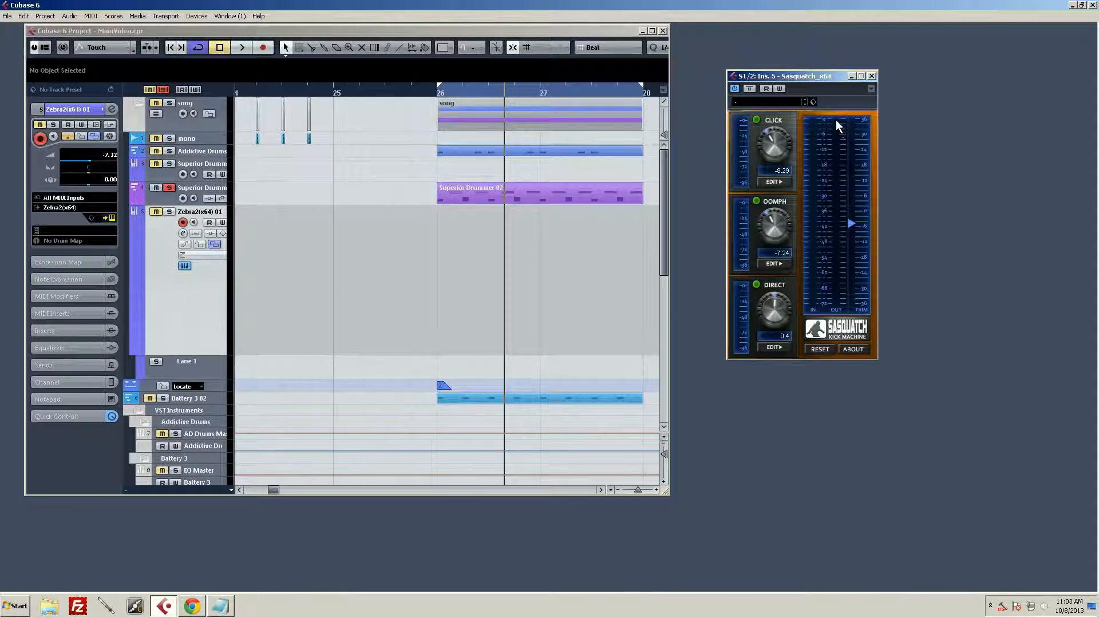
pyautogui.moveTo(825, 152)
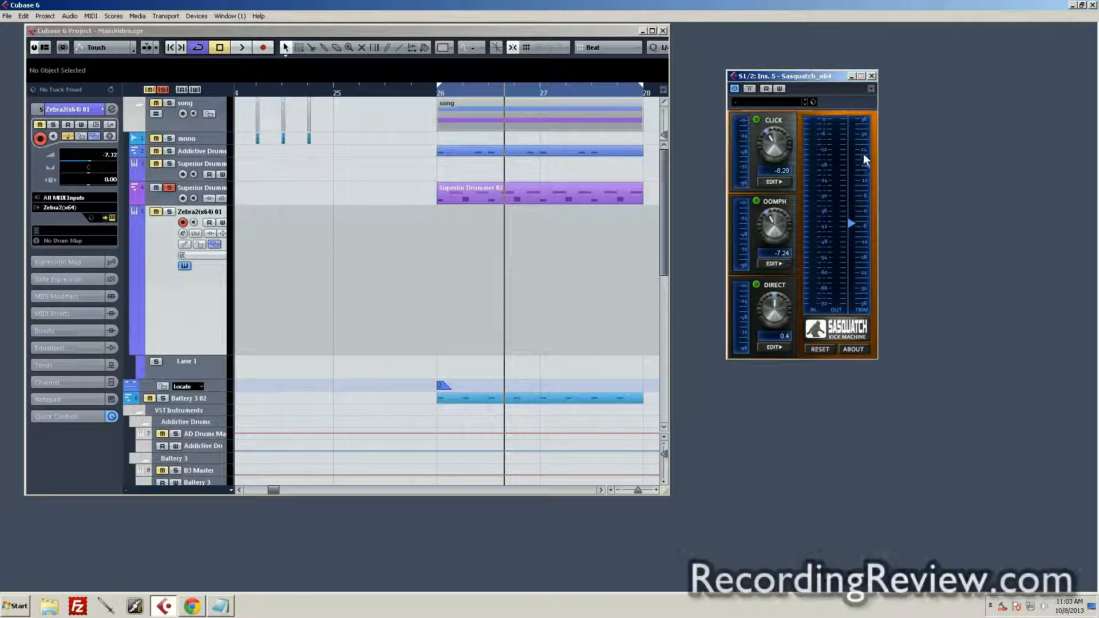
pyautogui.moveTo(860, 207)
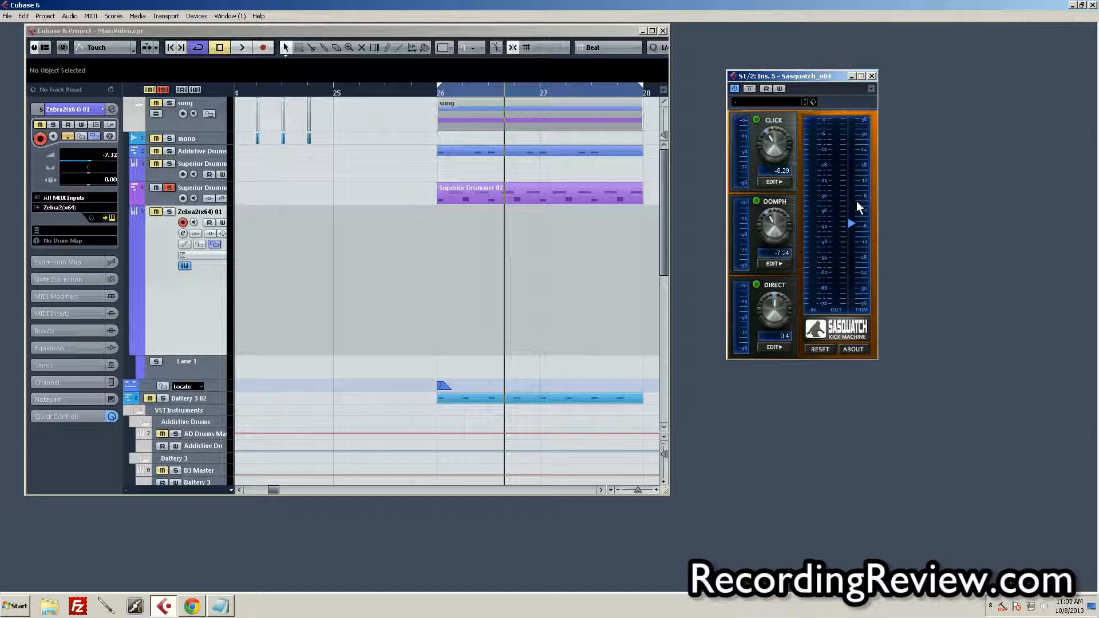